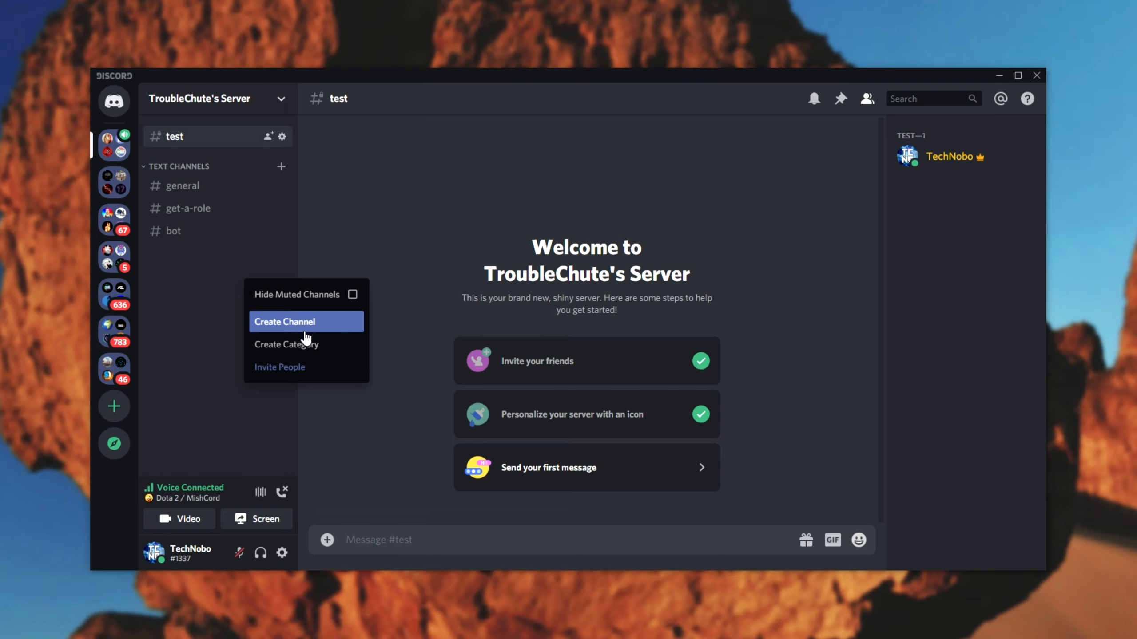
Create a new text channel named 'github' from the channel list.
left_click(285, 321)
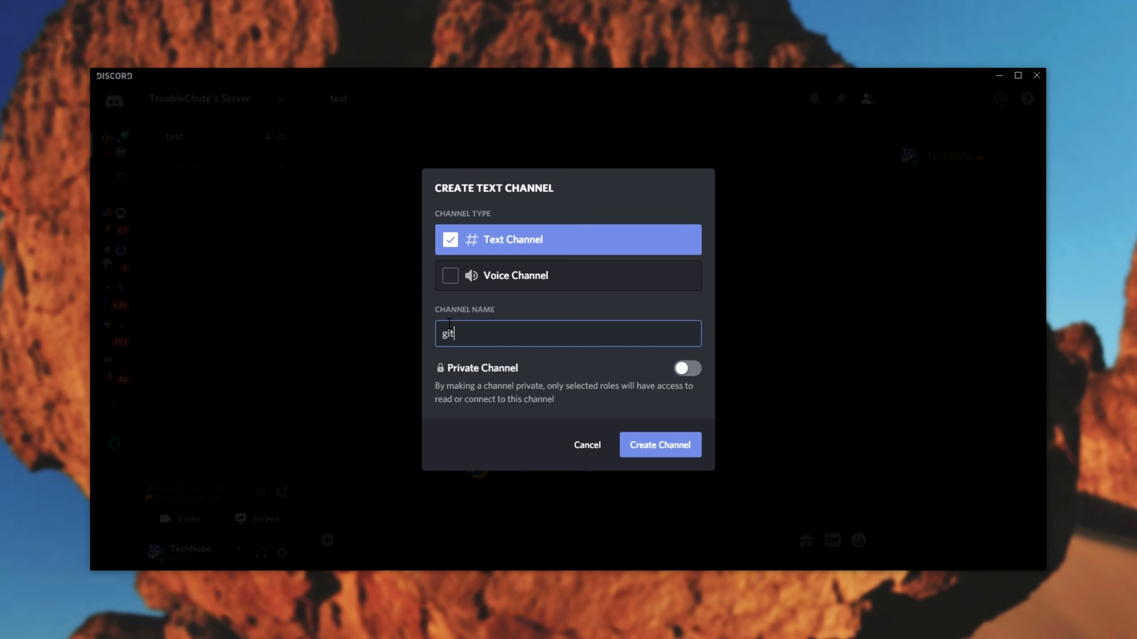
type("hub")
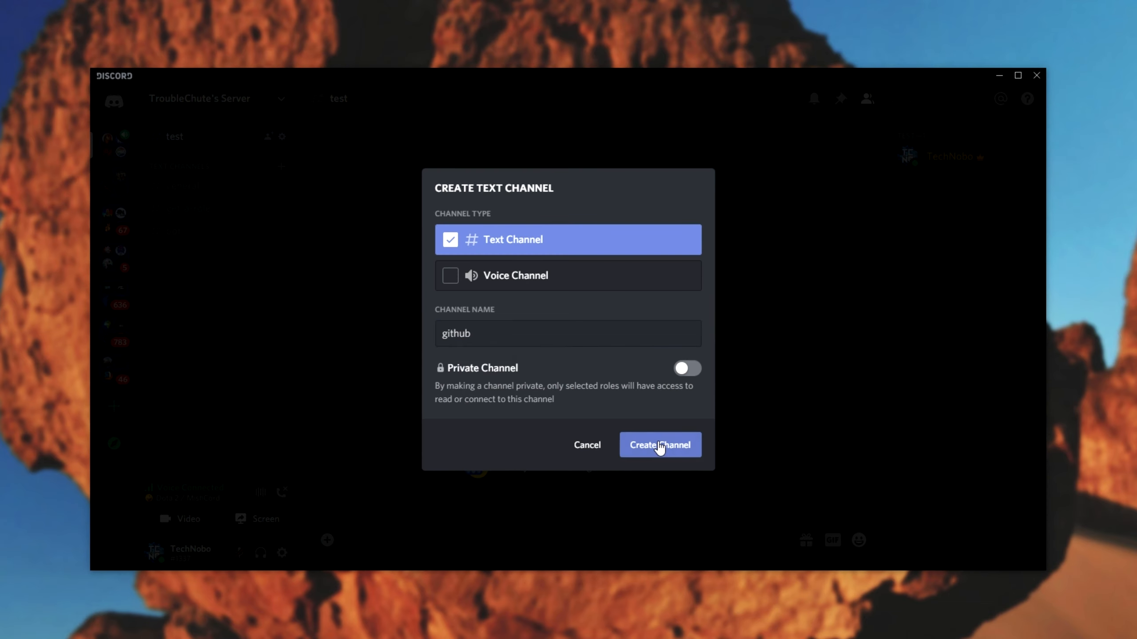
left_click(659, 444)
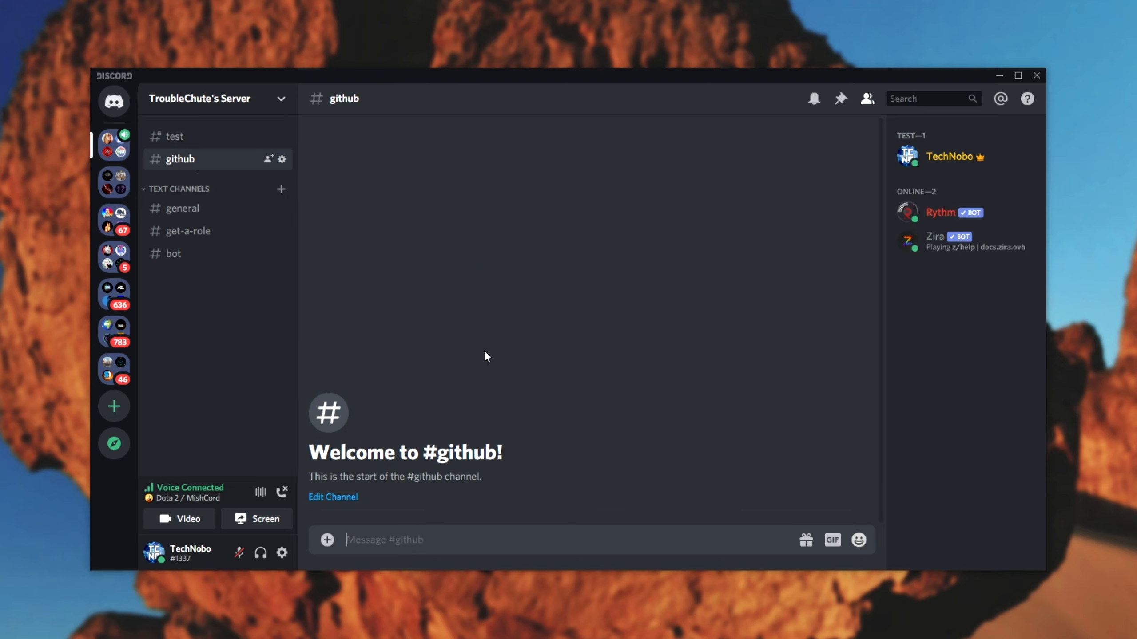
Create a webhook named 'Github' in the github channel's settings, then leave settings.
left_click(282, 159)
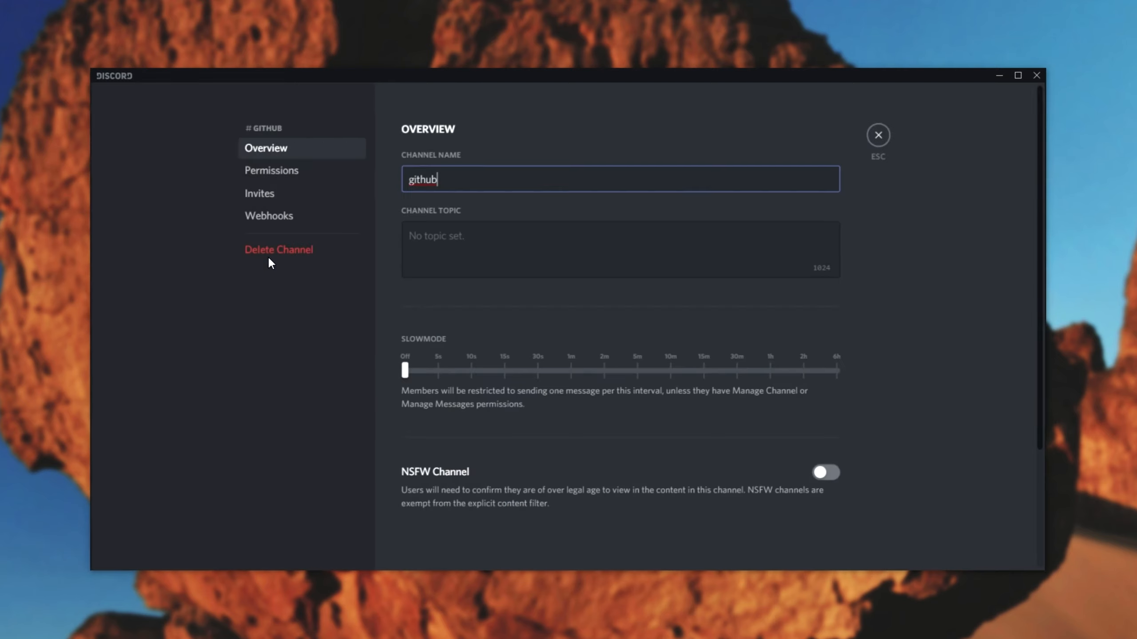
left_click(268, 215)
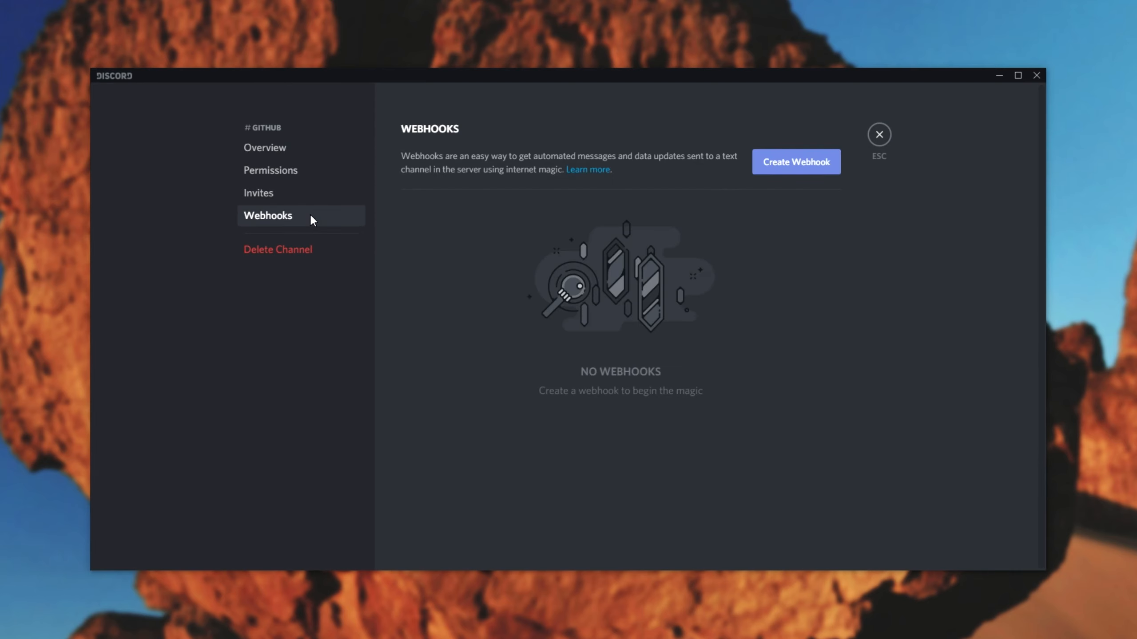
mouse_move(796, 162)
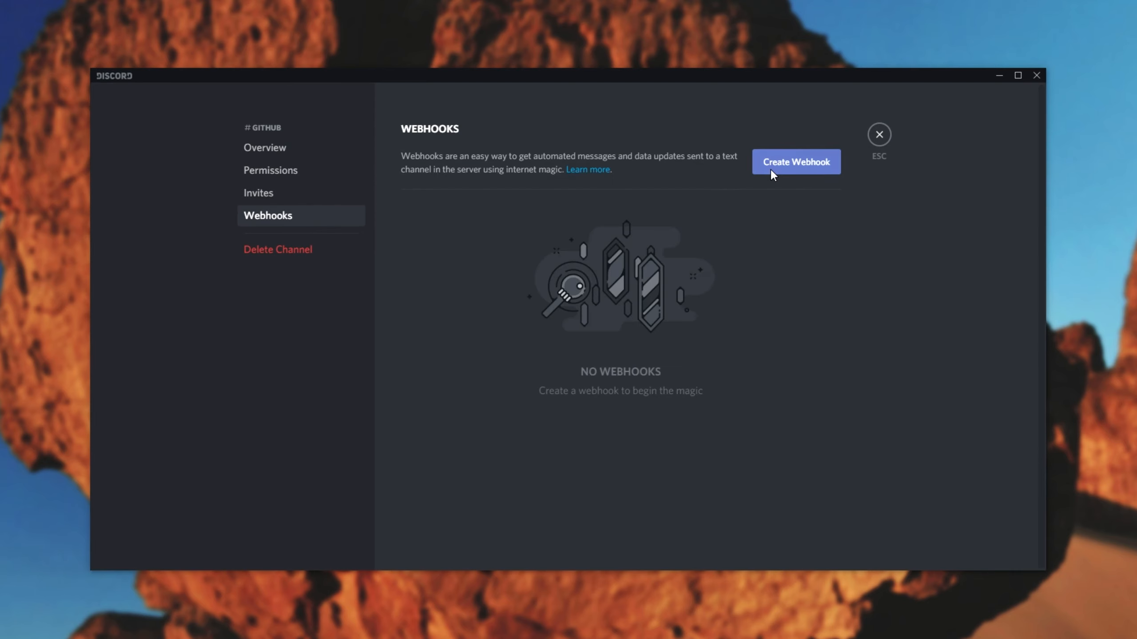
left_click(795, 162)
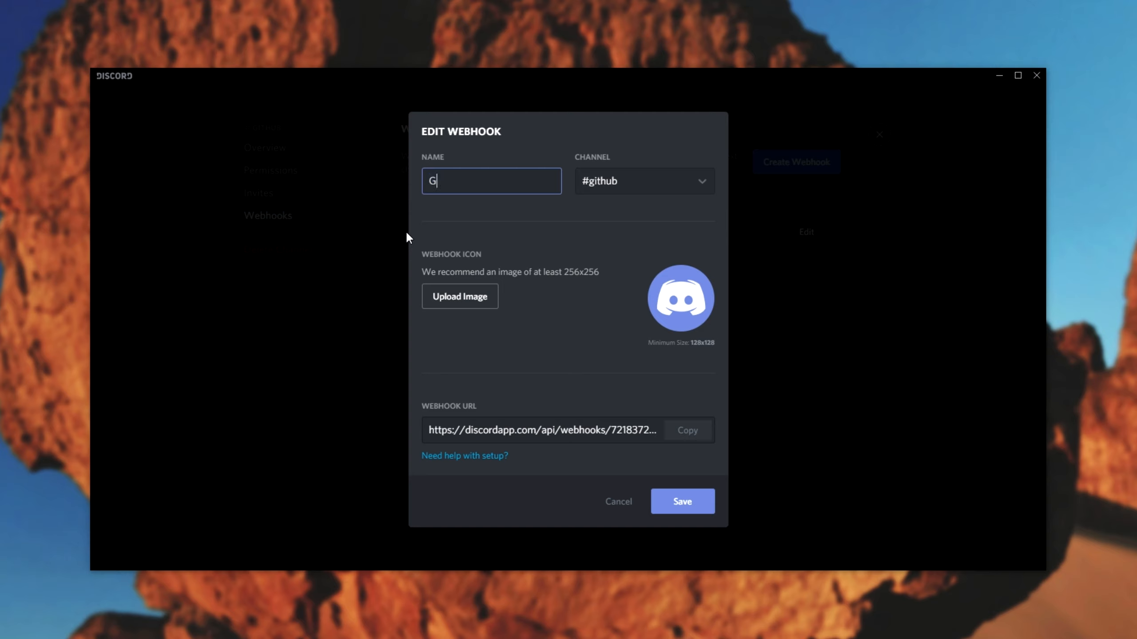
type("ithub")
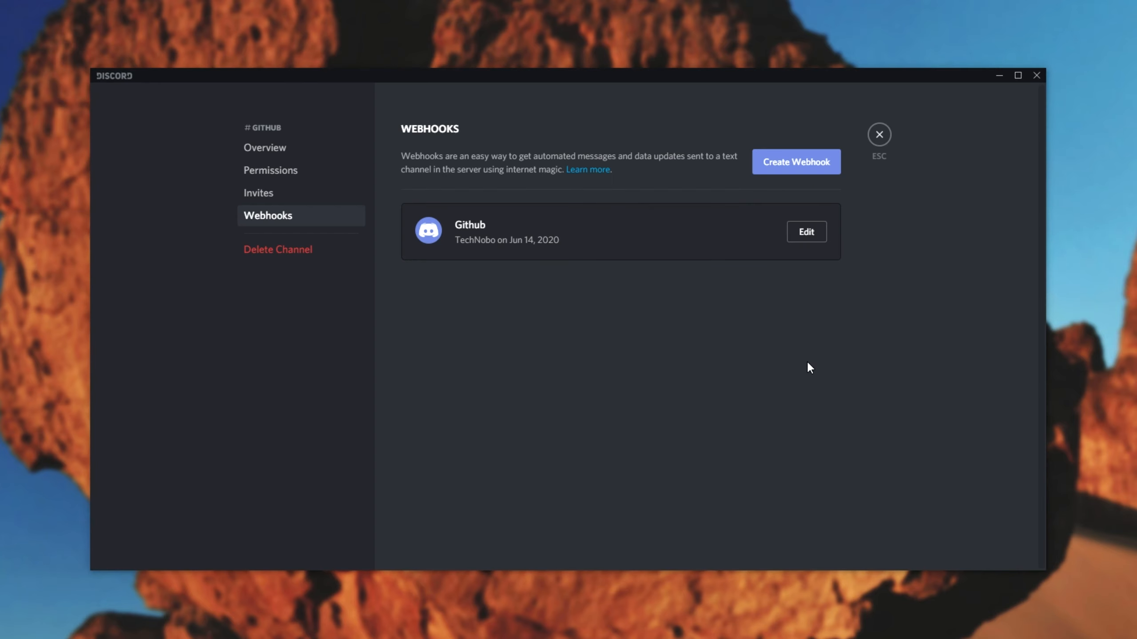
left_click(878, 135)
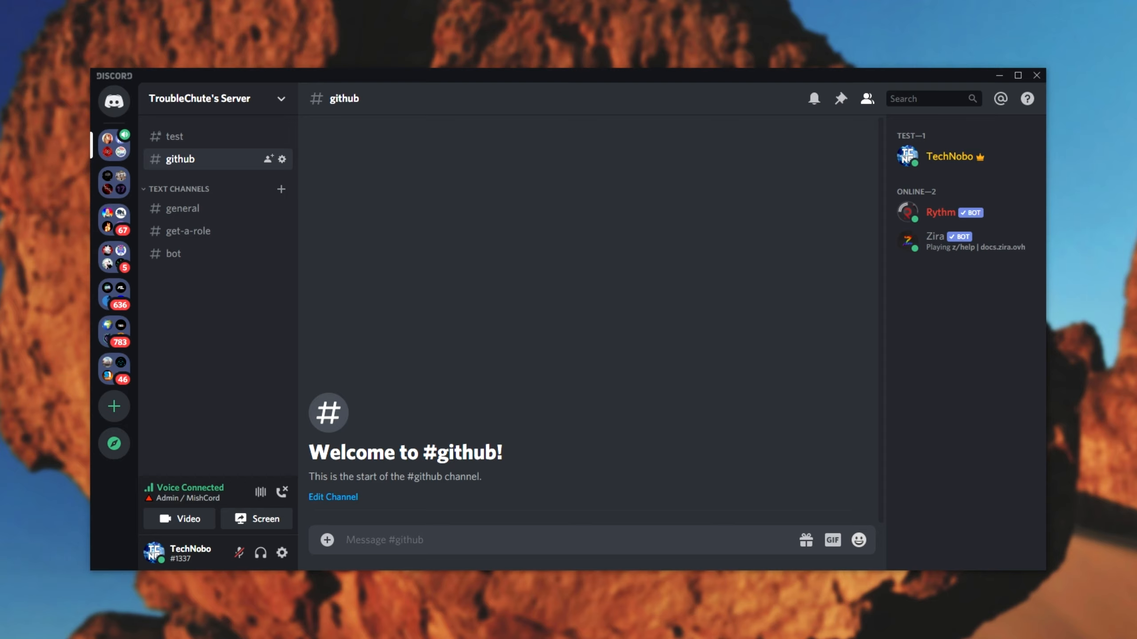
mouse_move(594, 443)
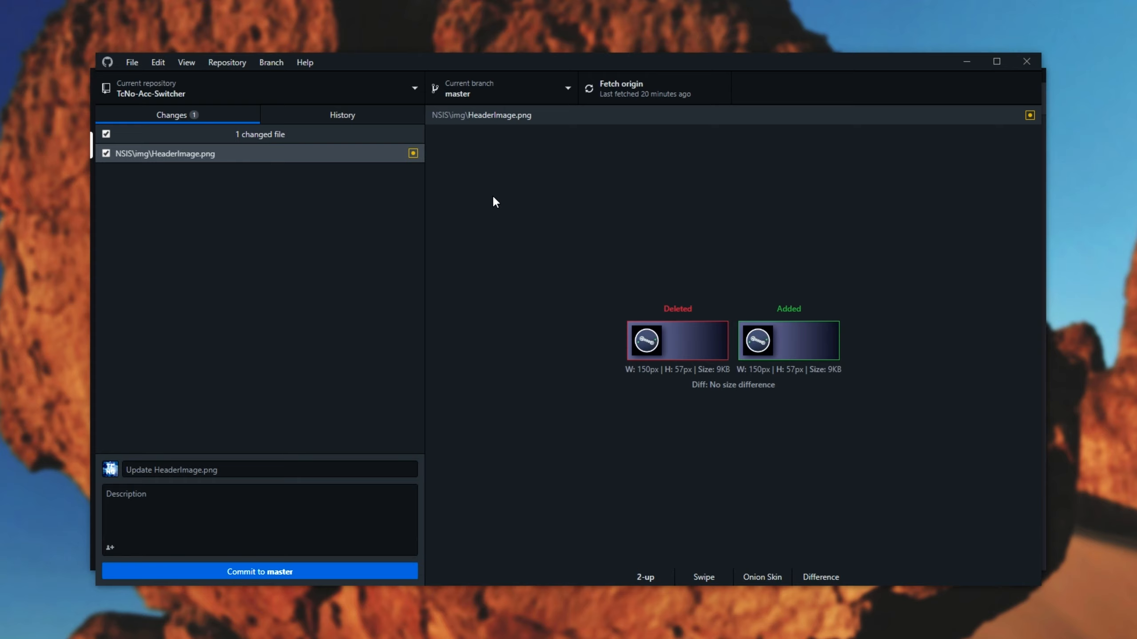
mouse_move(463, 141)
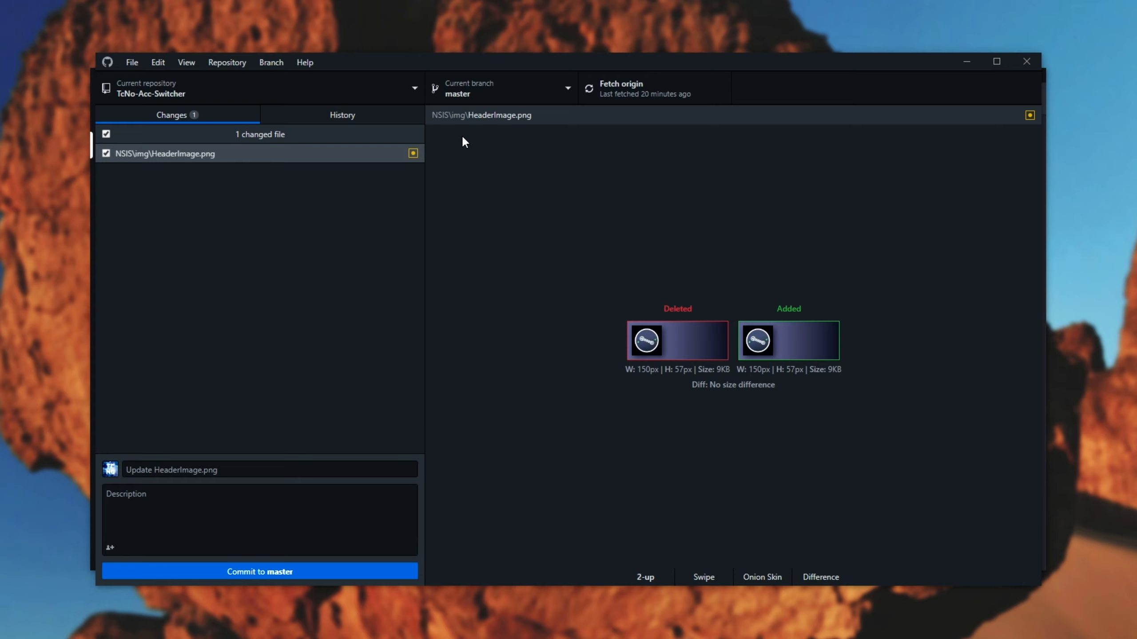
mouse_move(274, 321)
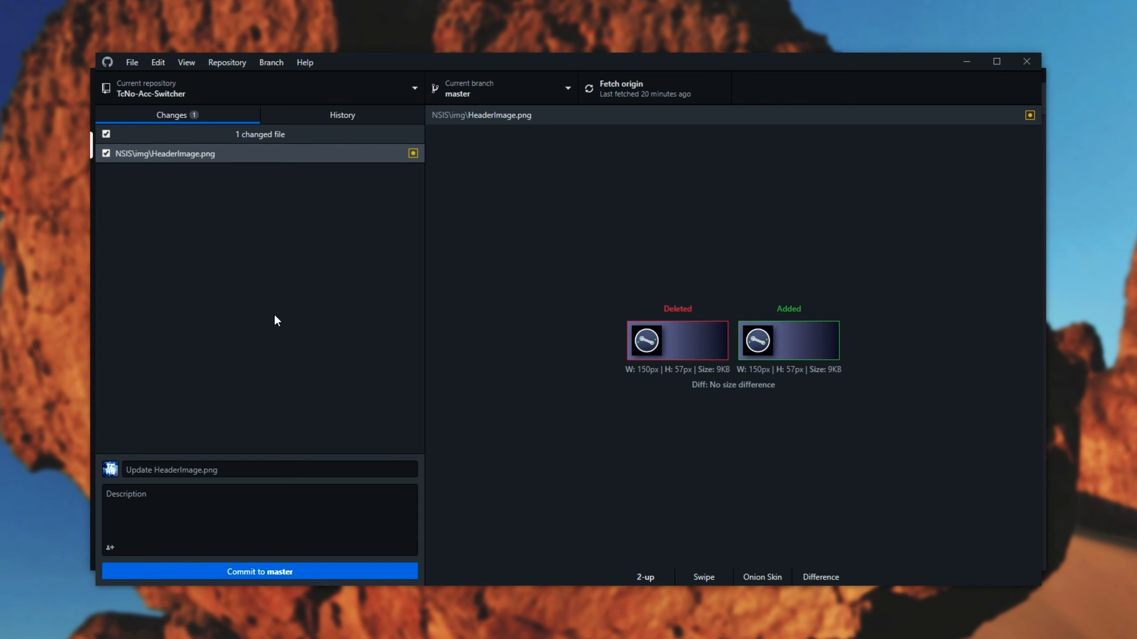
mouse_move(844, 279)
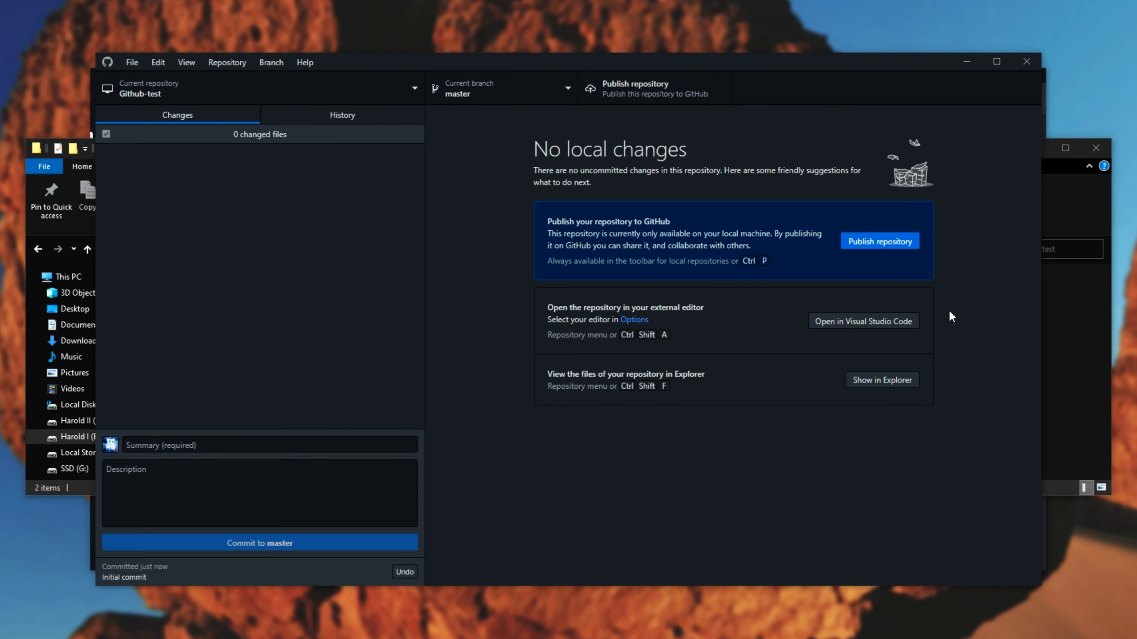
Publish the Github-test repository to GitHub, keeping the code private.
left_click(878, 240)
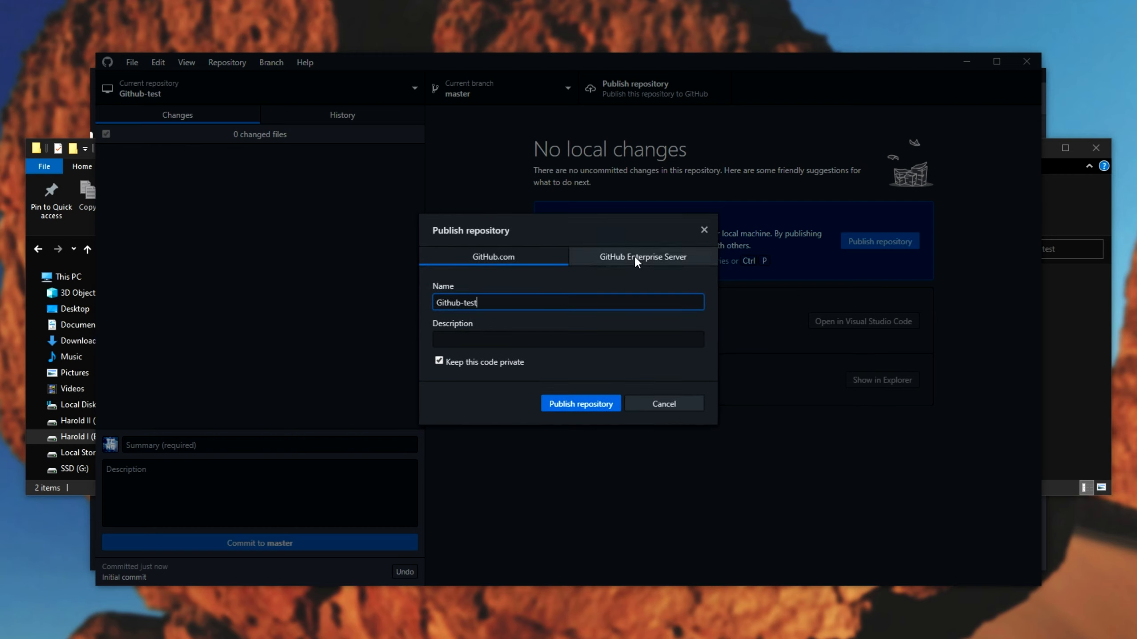
left_click(580, 404)
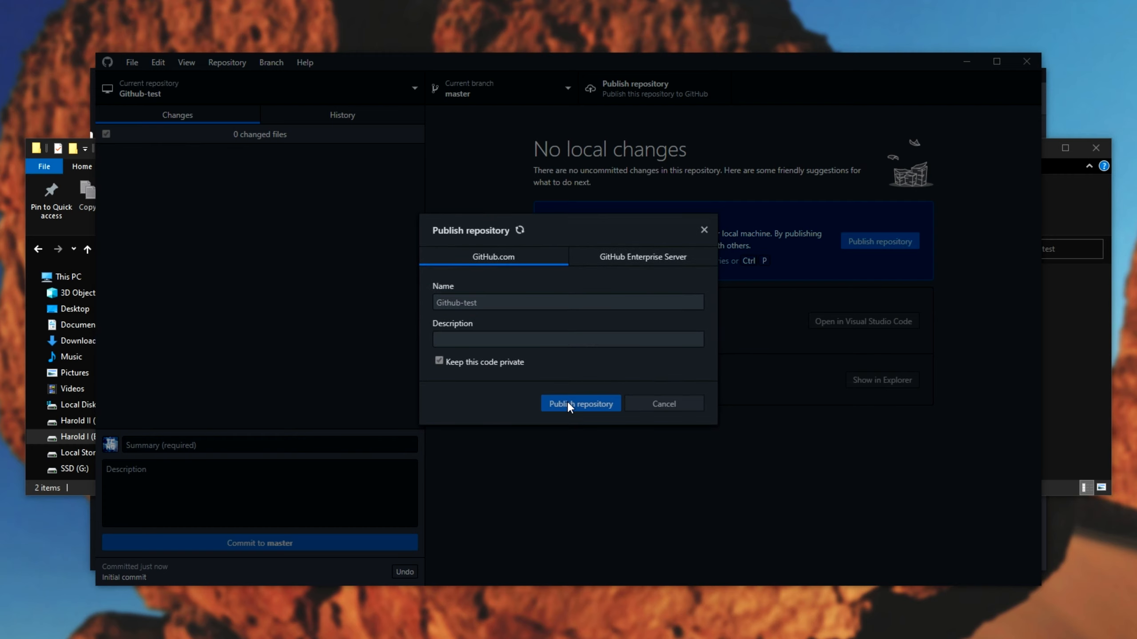
left_click(580, 404)
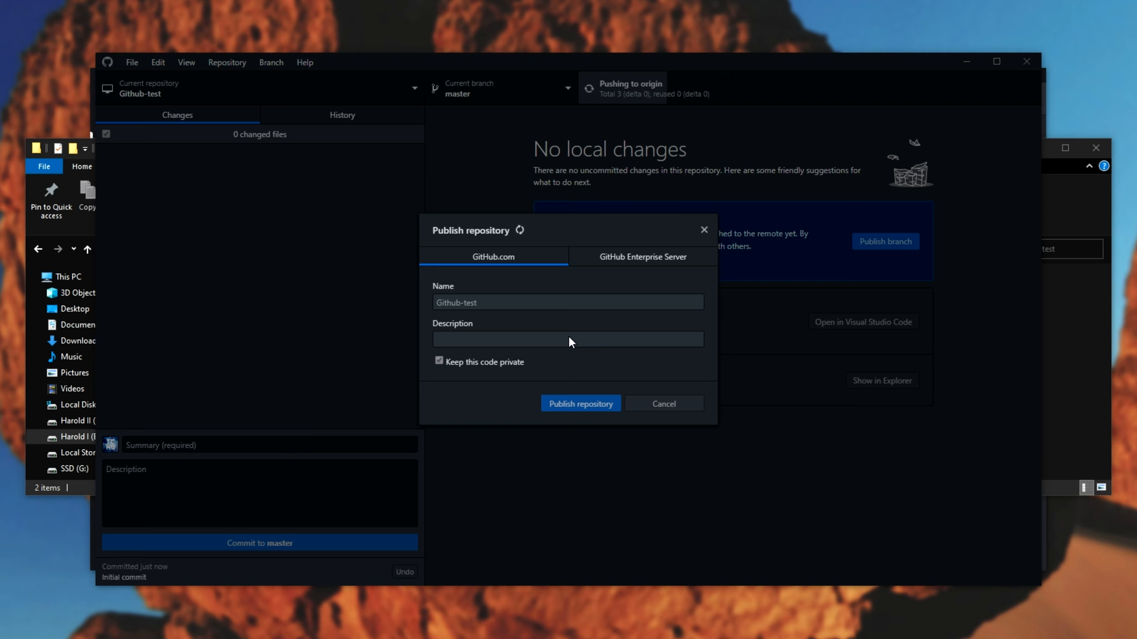
left_click(580, 403)
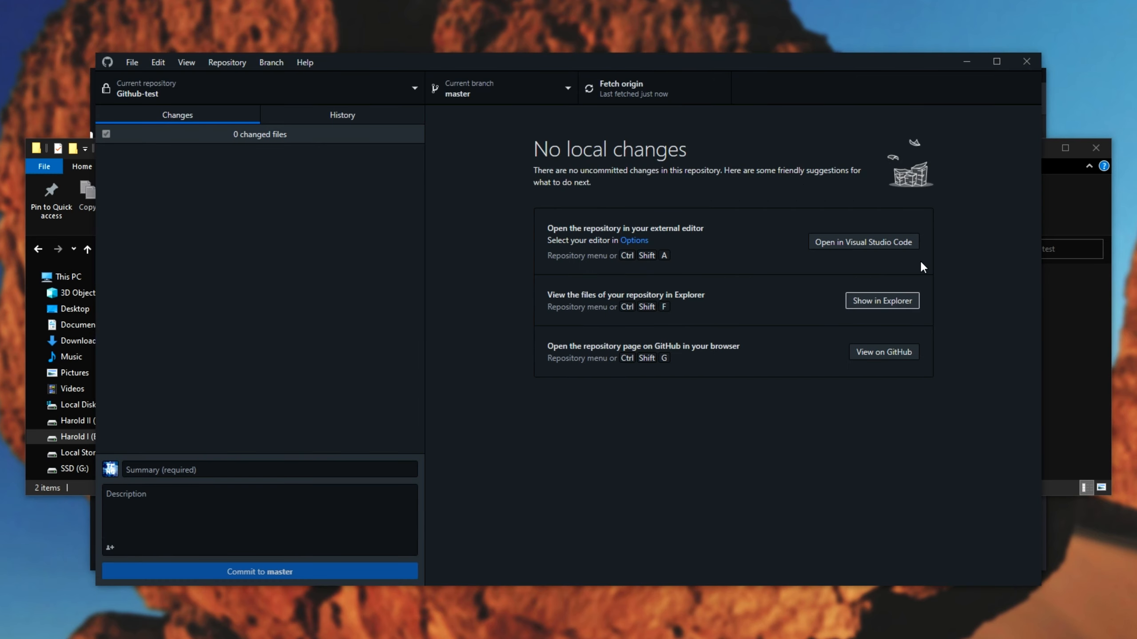
Open Github-test's webhook settings on GitHub and enter the Discord URL ending in /github.
left_click(884, 351)
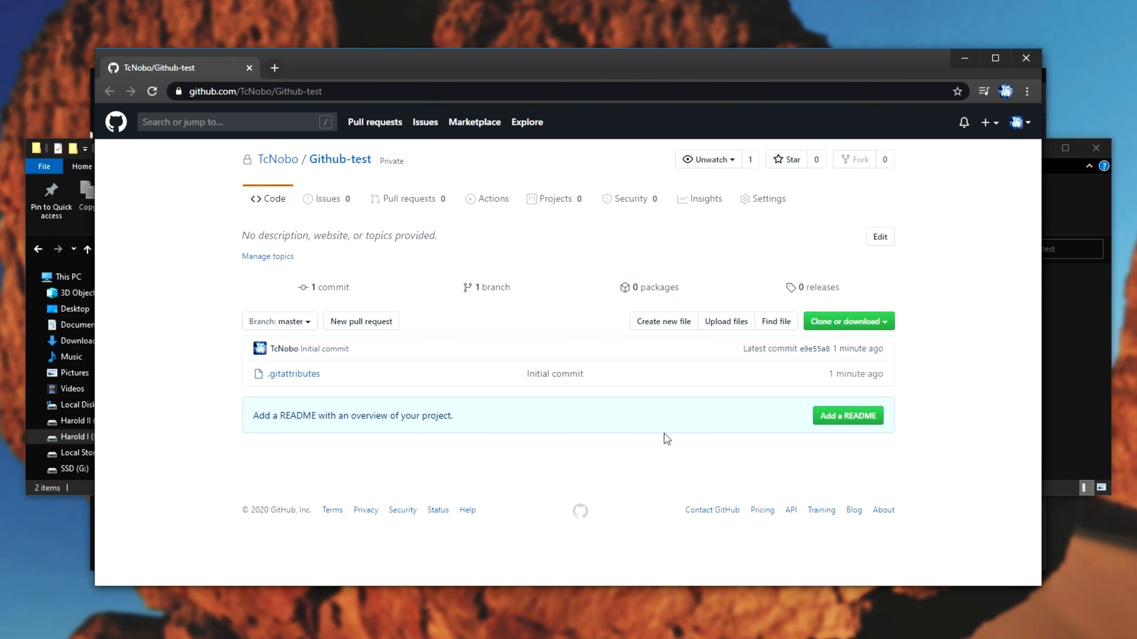
mouse_move(762, 203)
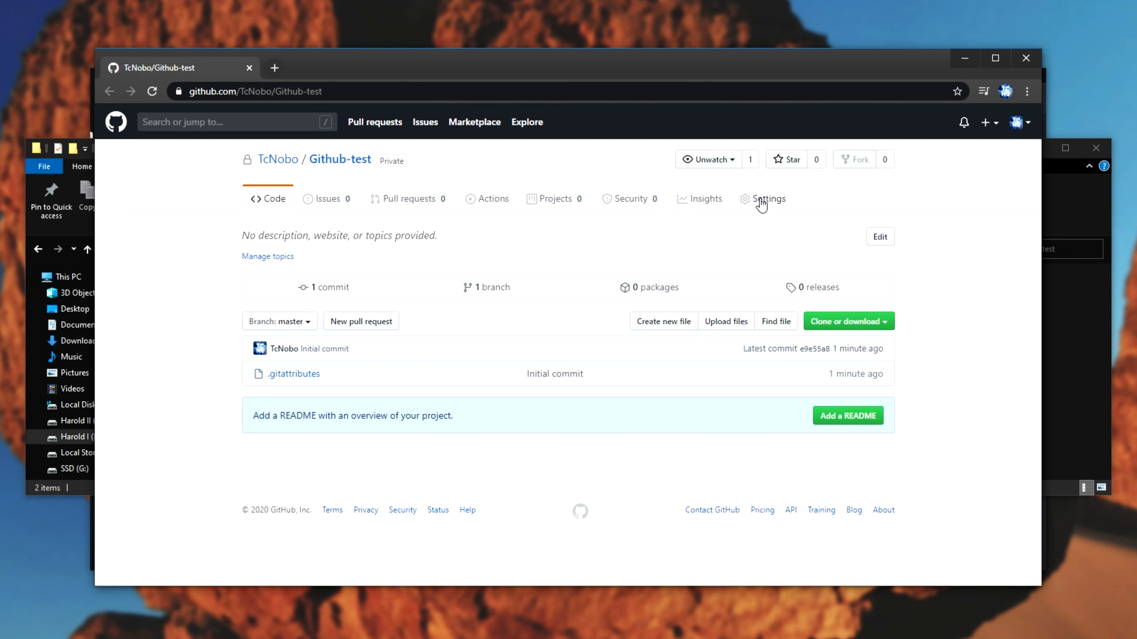
left_click(768, 198)
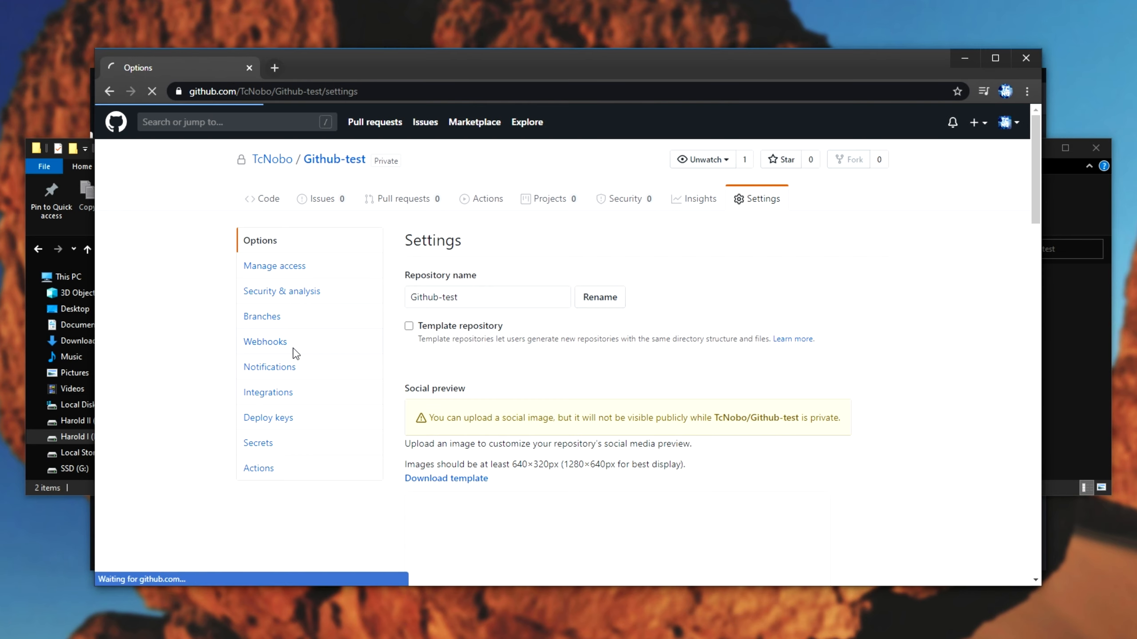
left_click(265, 341)
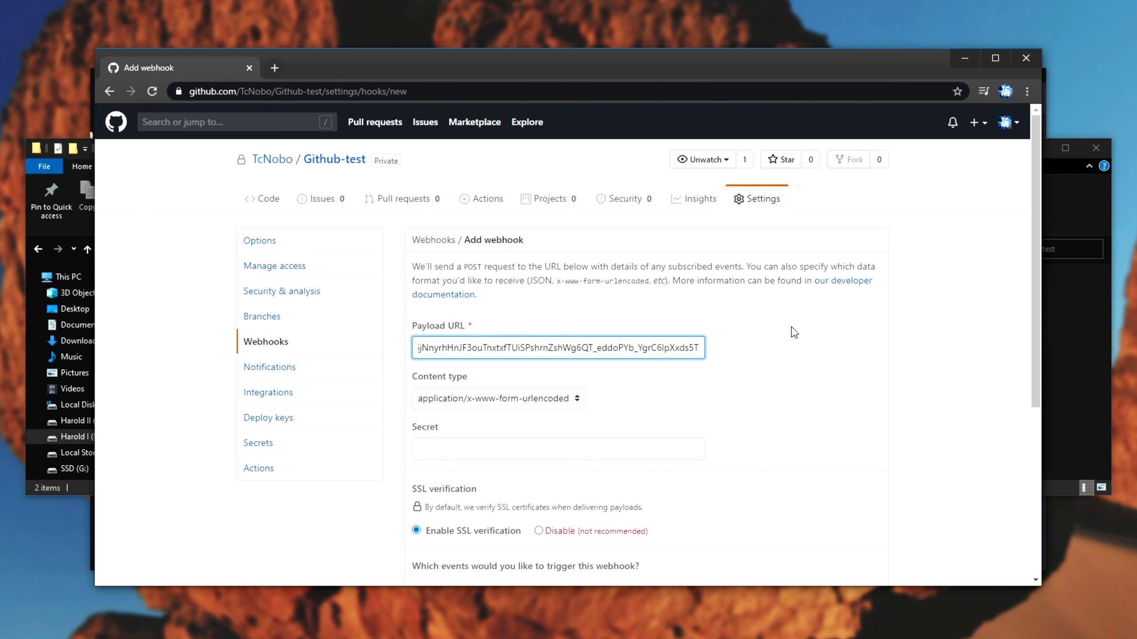
type("/github")
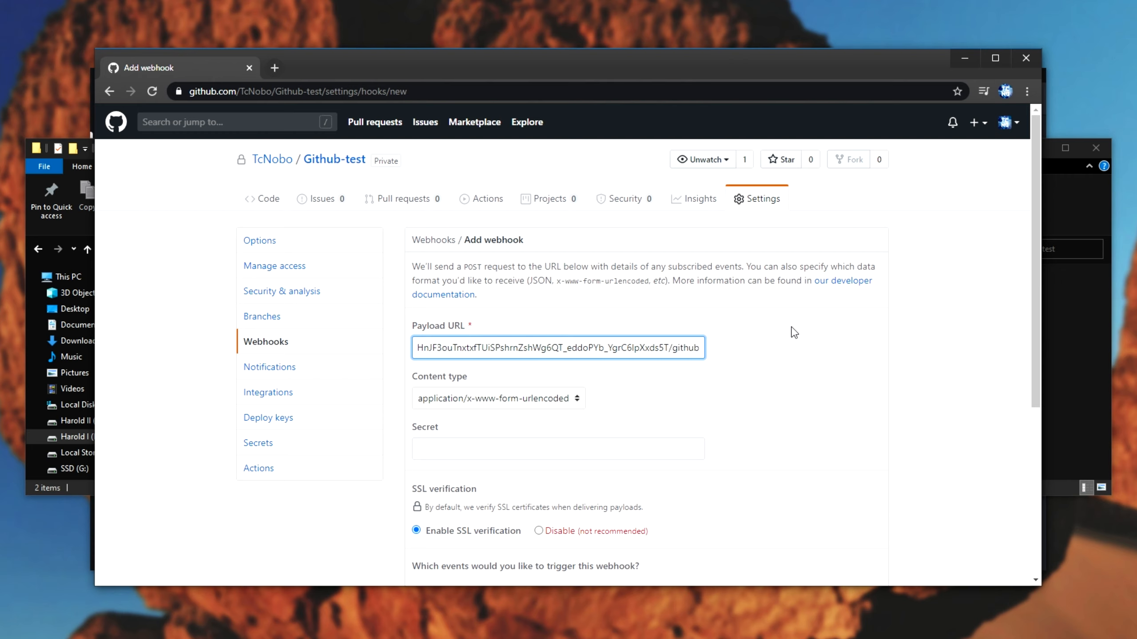
Set content type to application/json, choose 'Send me everything', and add the webhook.
left_click(498, 398)
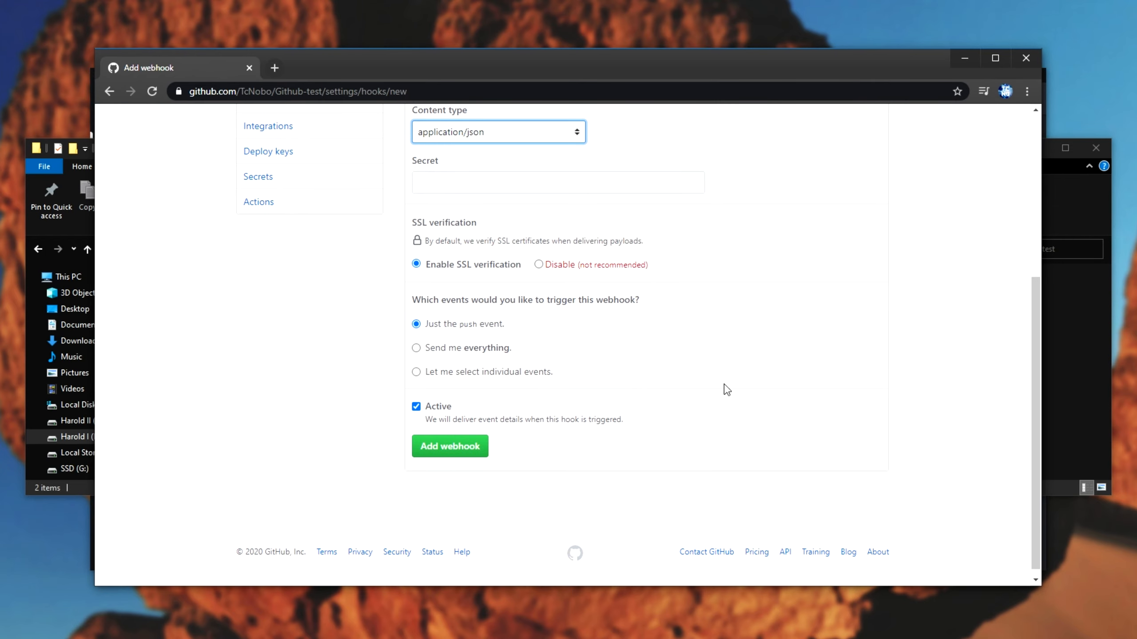
mouse_move(461, 349)
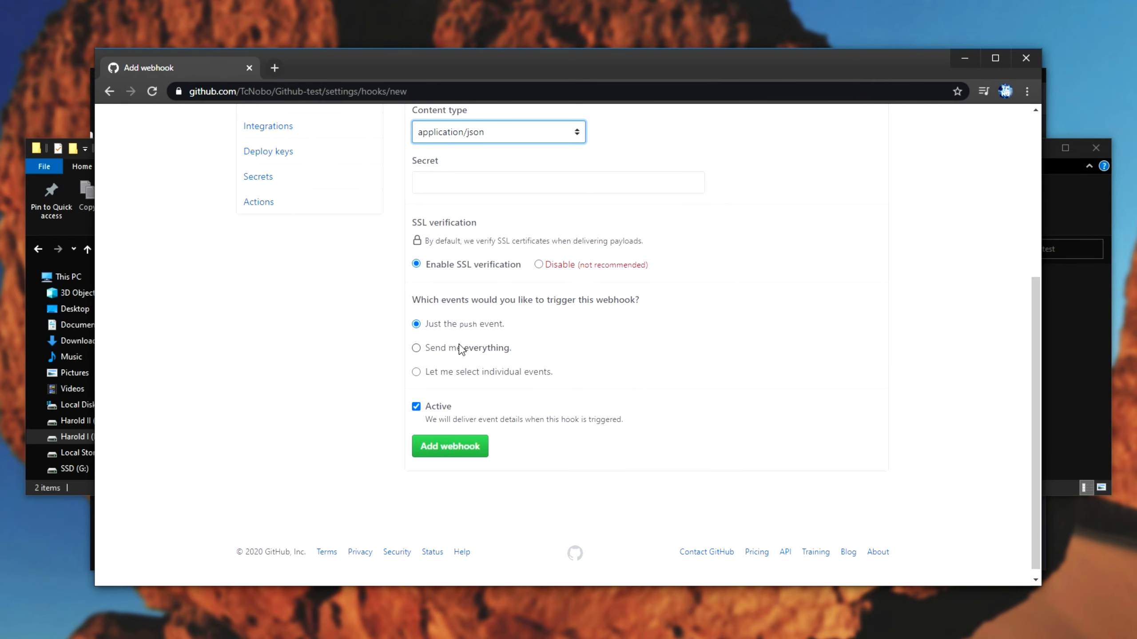
left_click(417, 347)
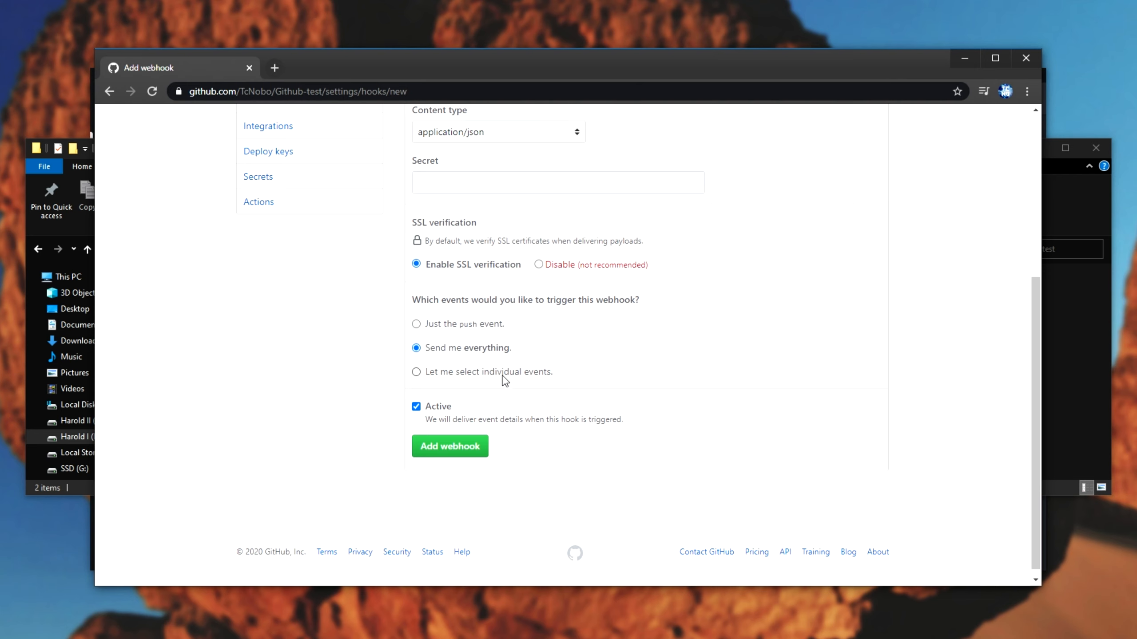
left_click(416, 372)
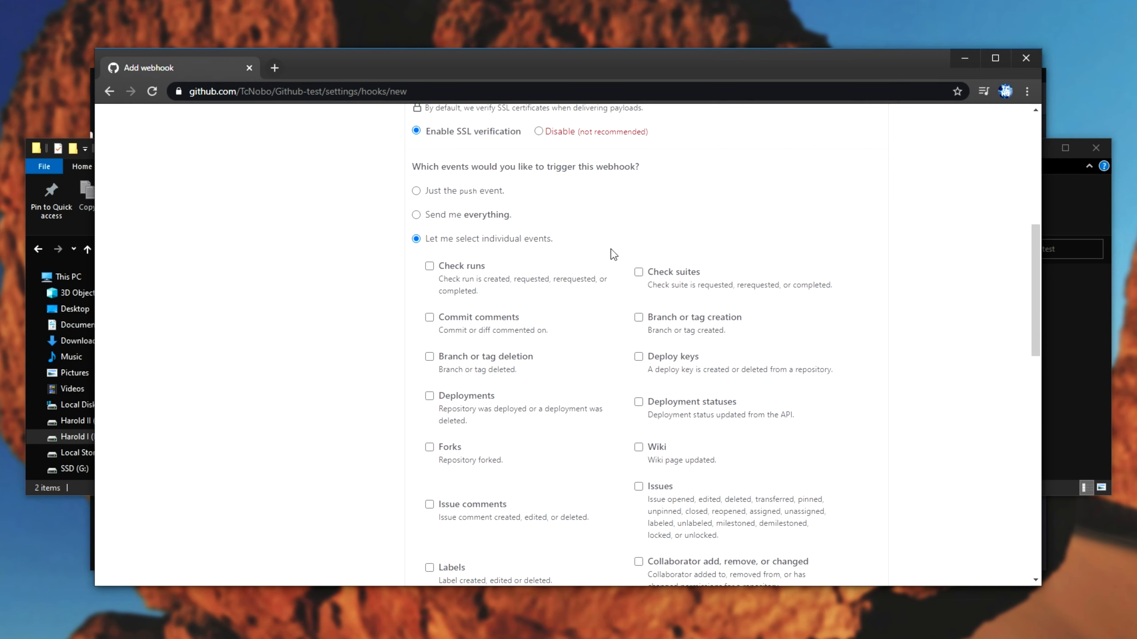
scroll("down", 3)
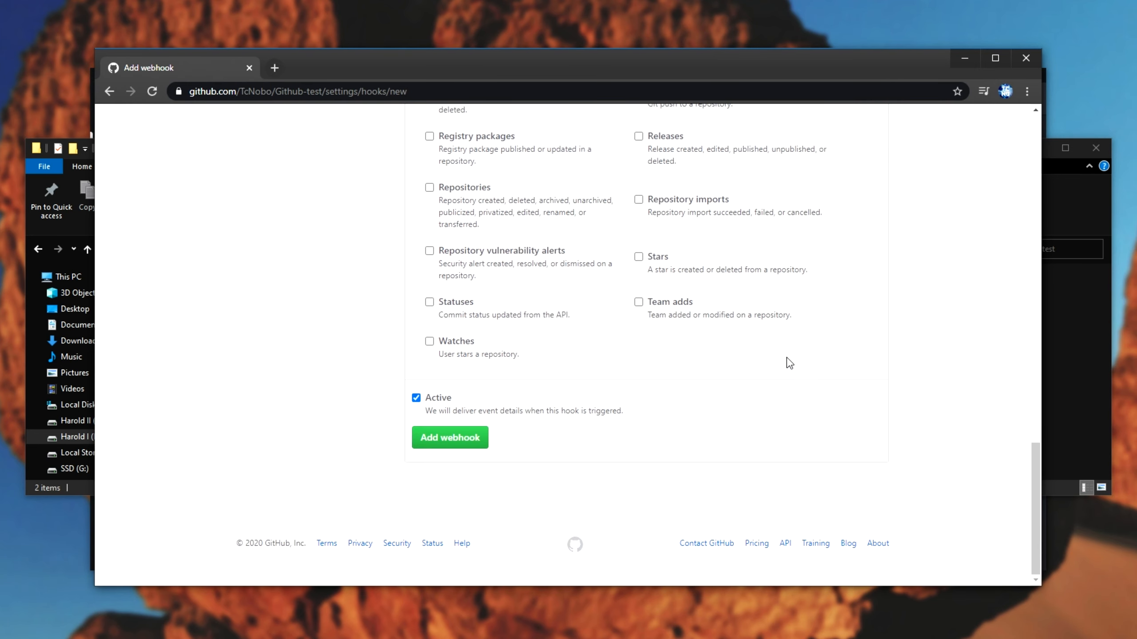
scroll("up", 3)
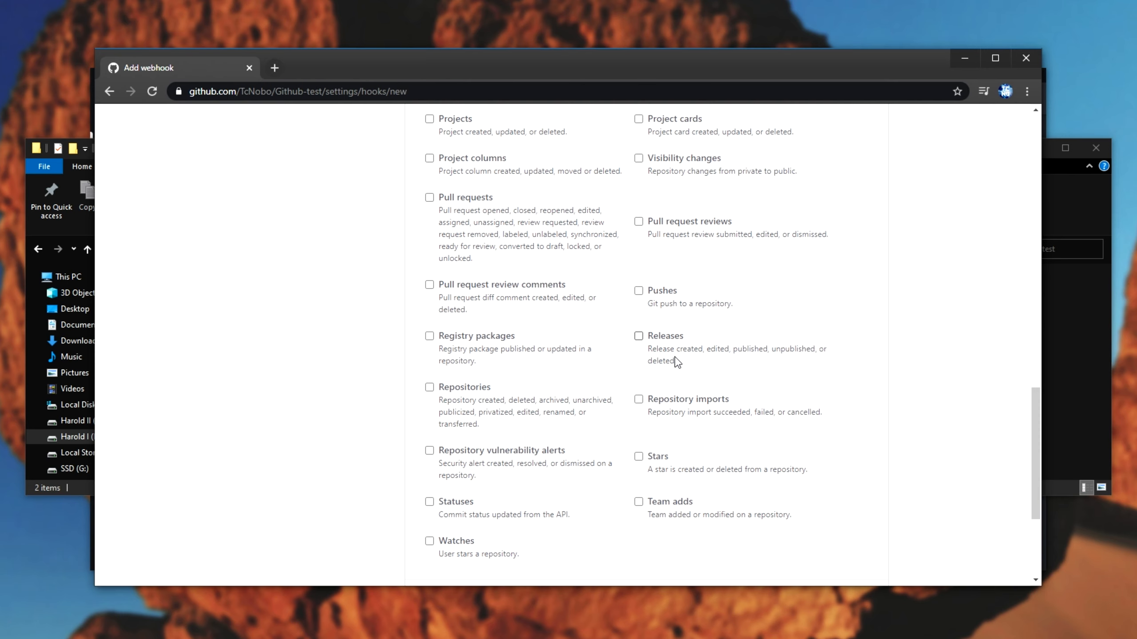
scroll("up", 3)
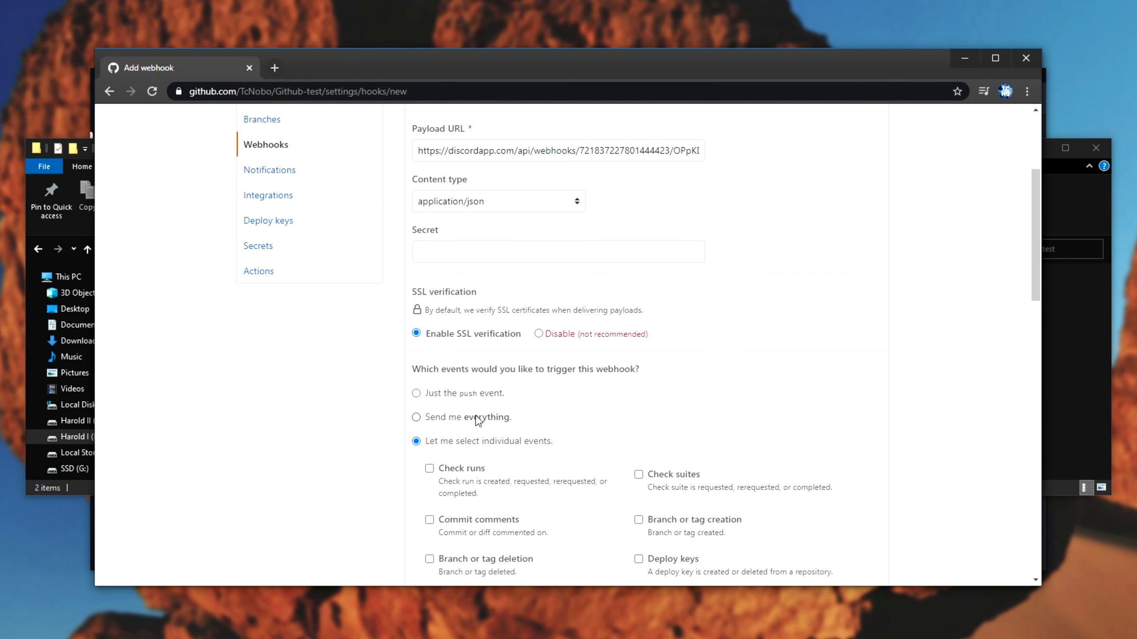
left_click(449, 449)
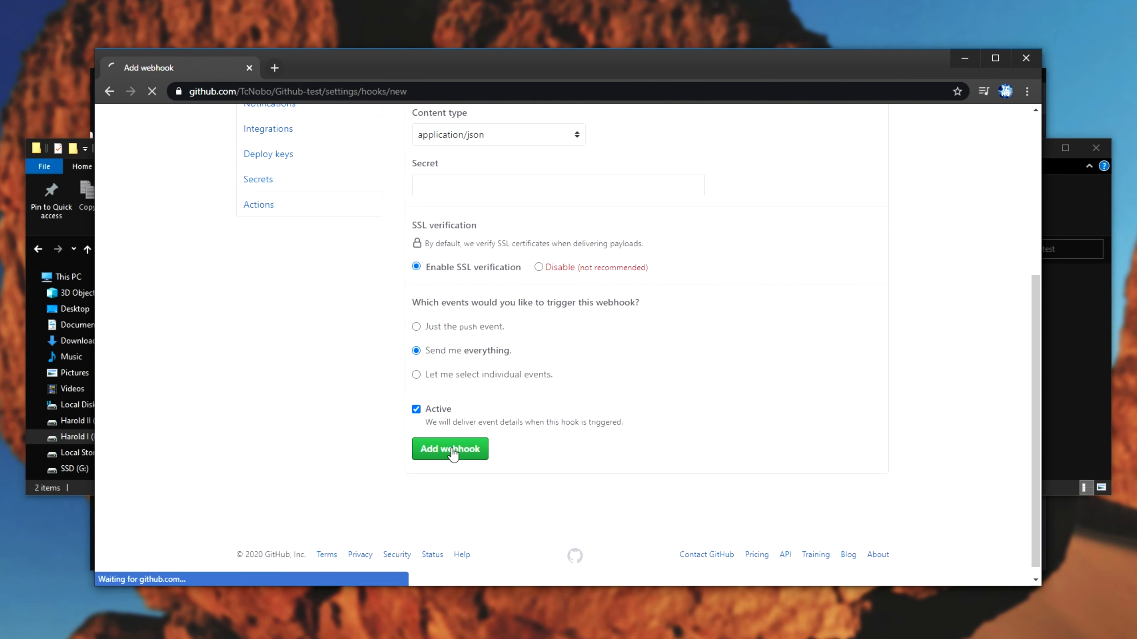
left_click(450, 449)
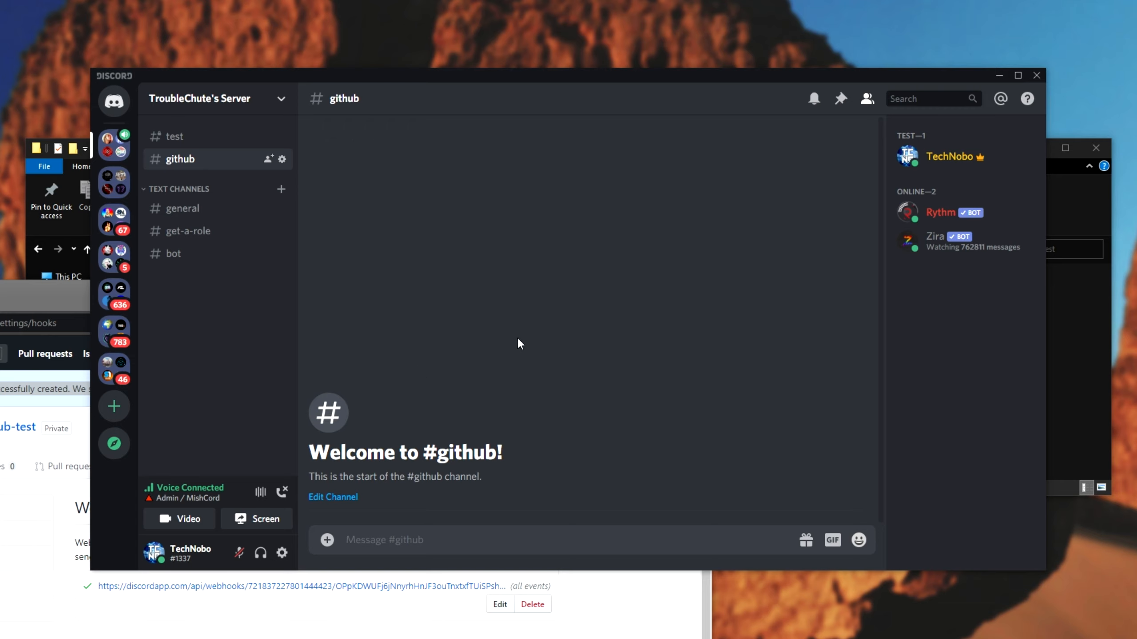
mouse_move(457, 370)
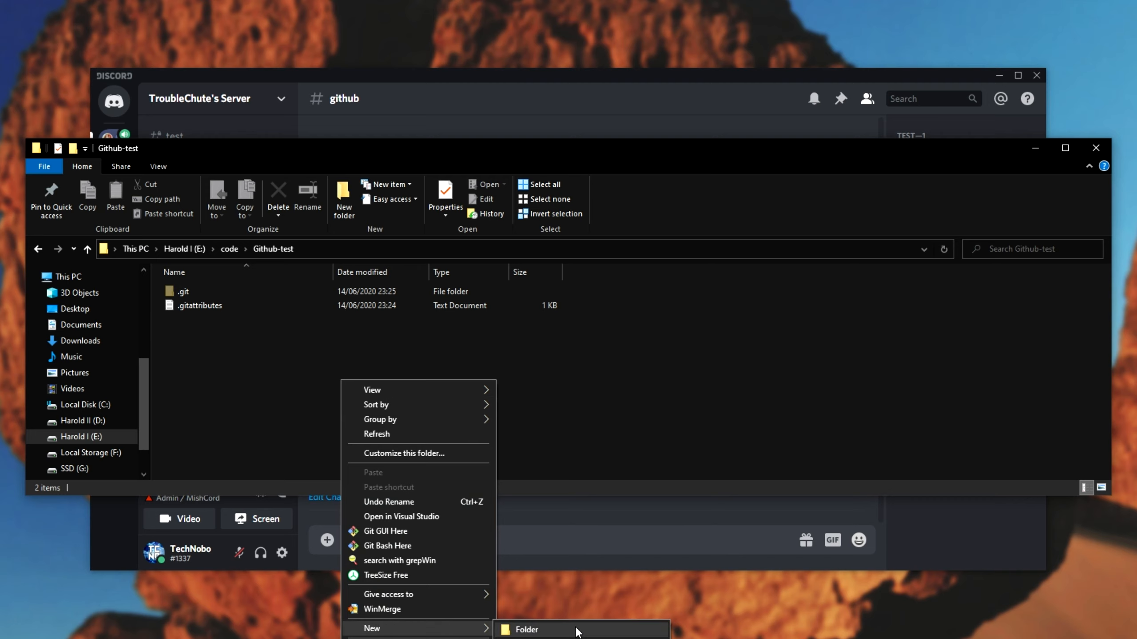
Add a new text document to Github-test and commit it to master.
left_click(540, 629)
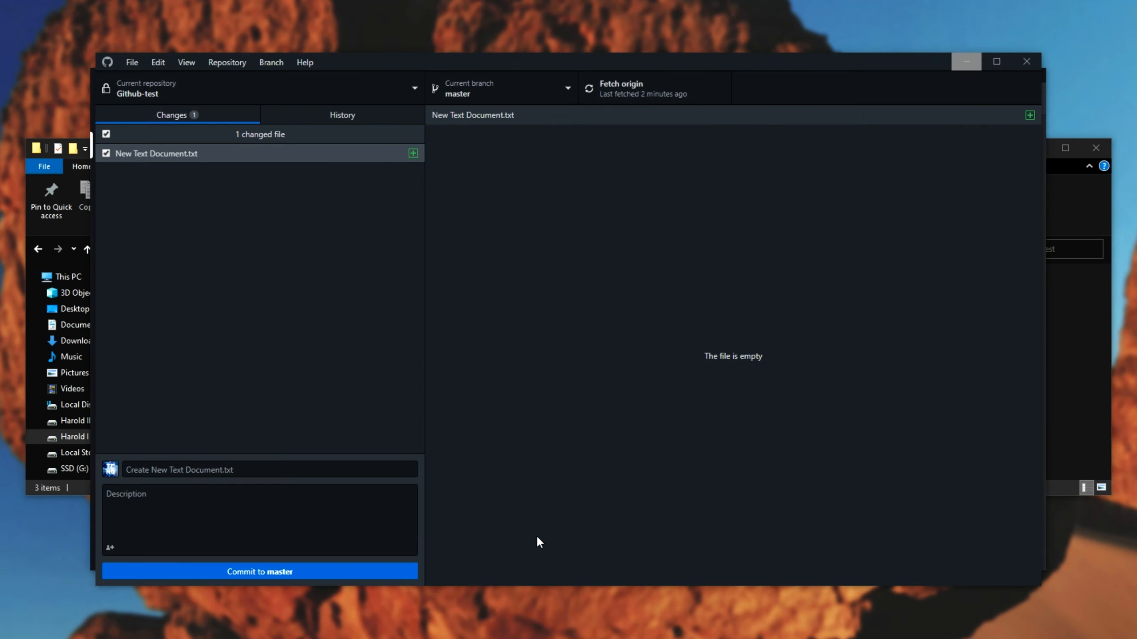
left_click(258, 572)
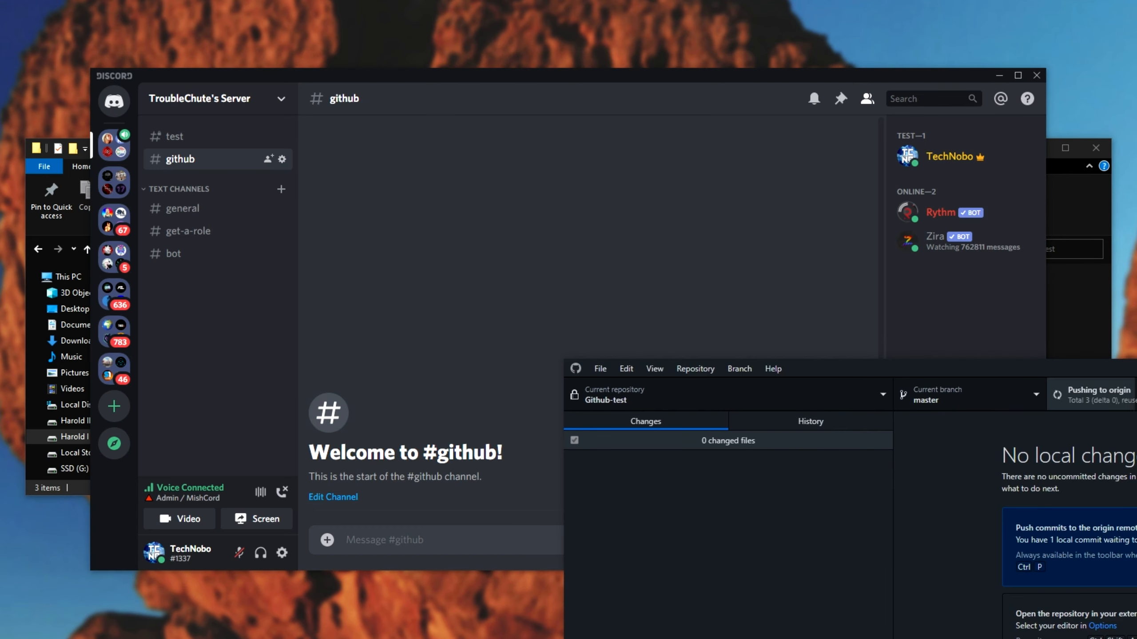
mouse_move(486, 279)
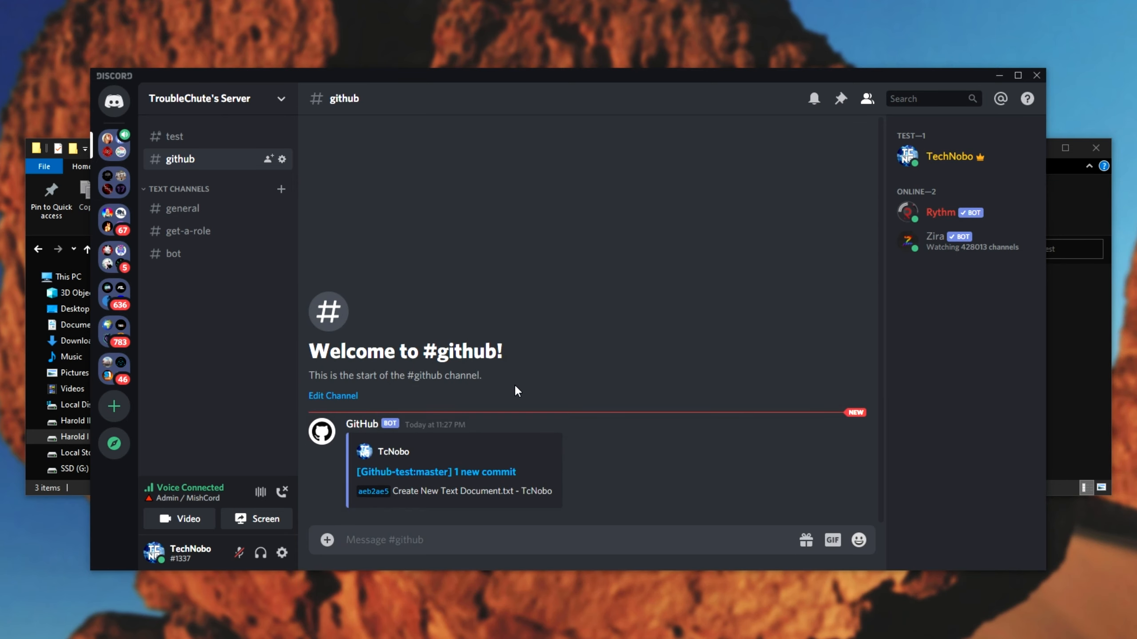
mouse_move(385, 498)
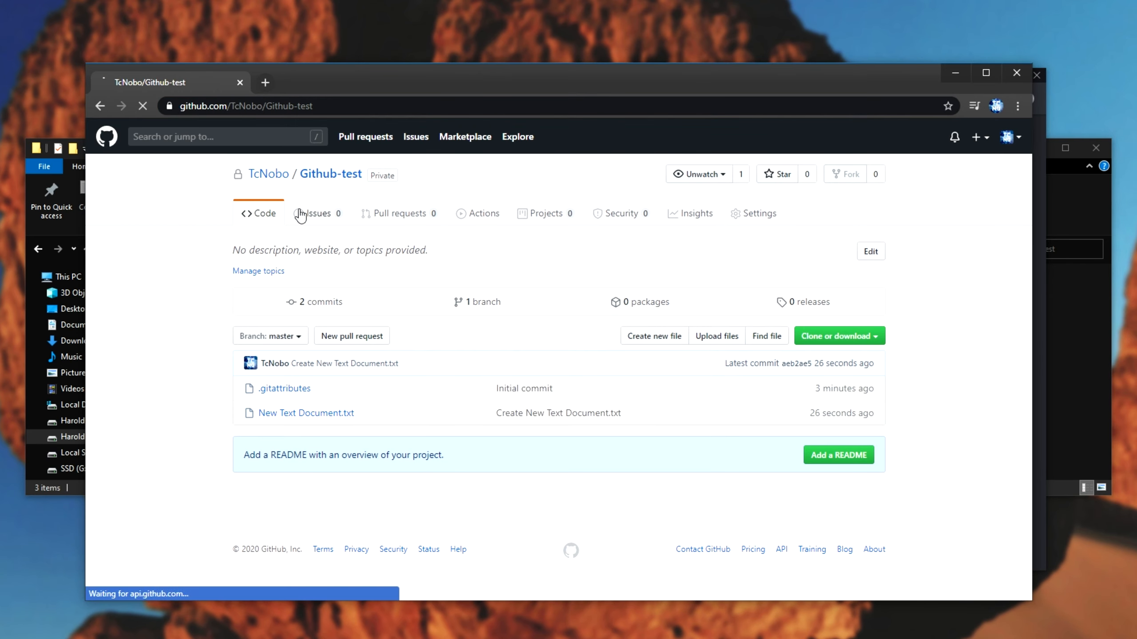
Open and submit a new GitHub issue titled 'Test'.
left_click(316, 214)
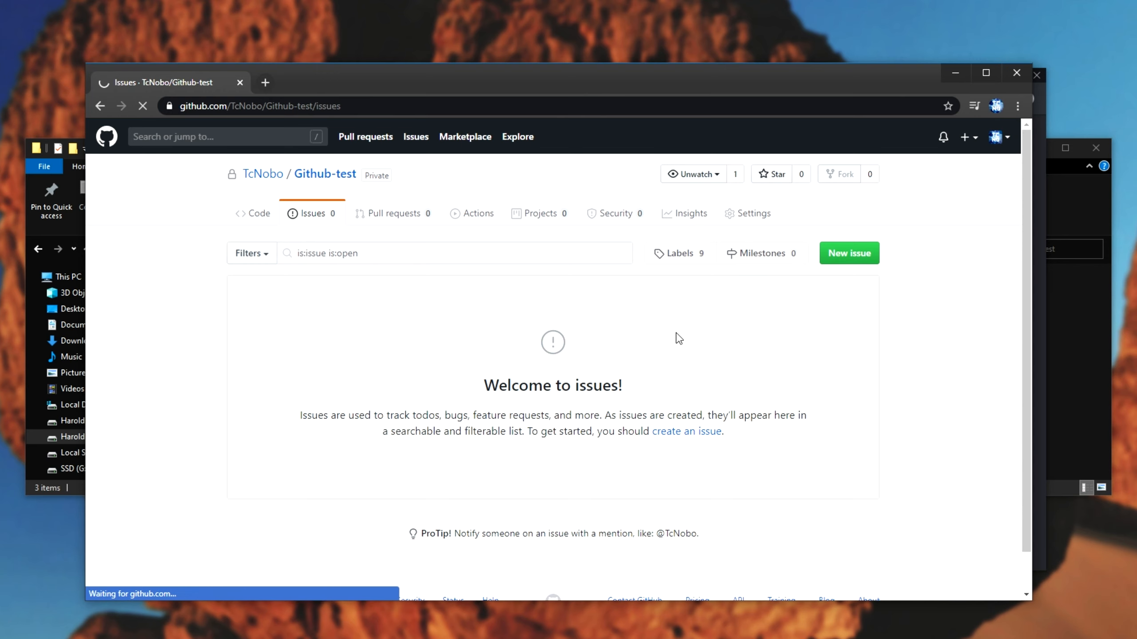
left_click(848, 253)
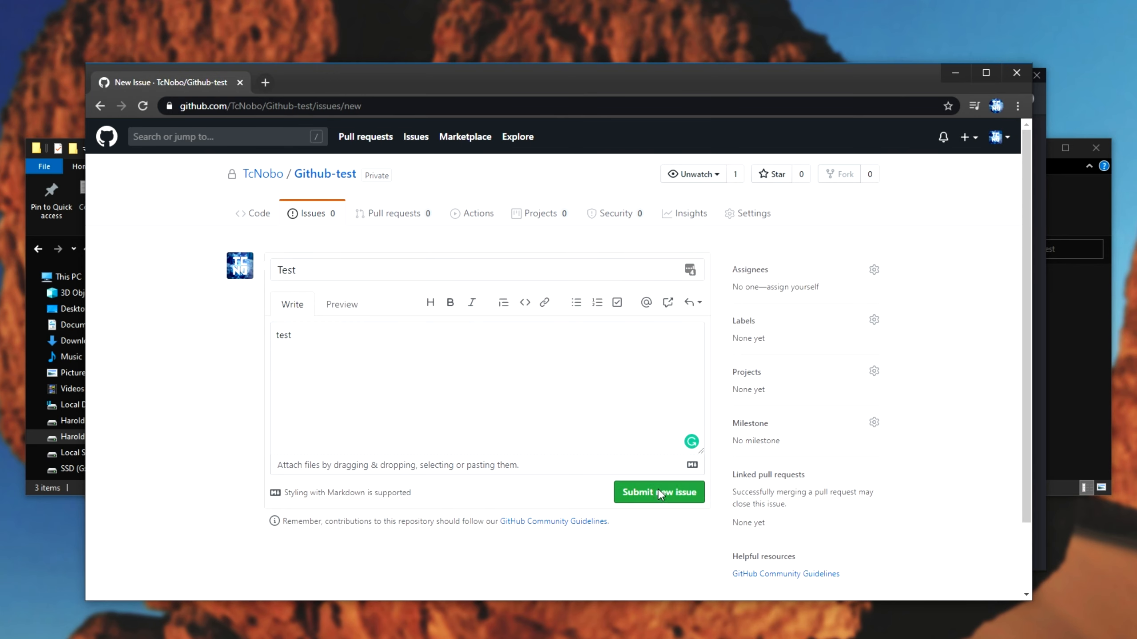
left_click(658, 492)
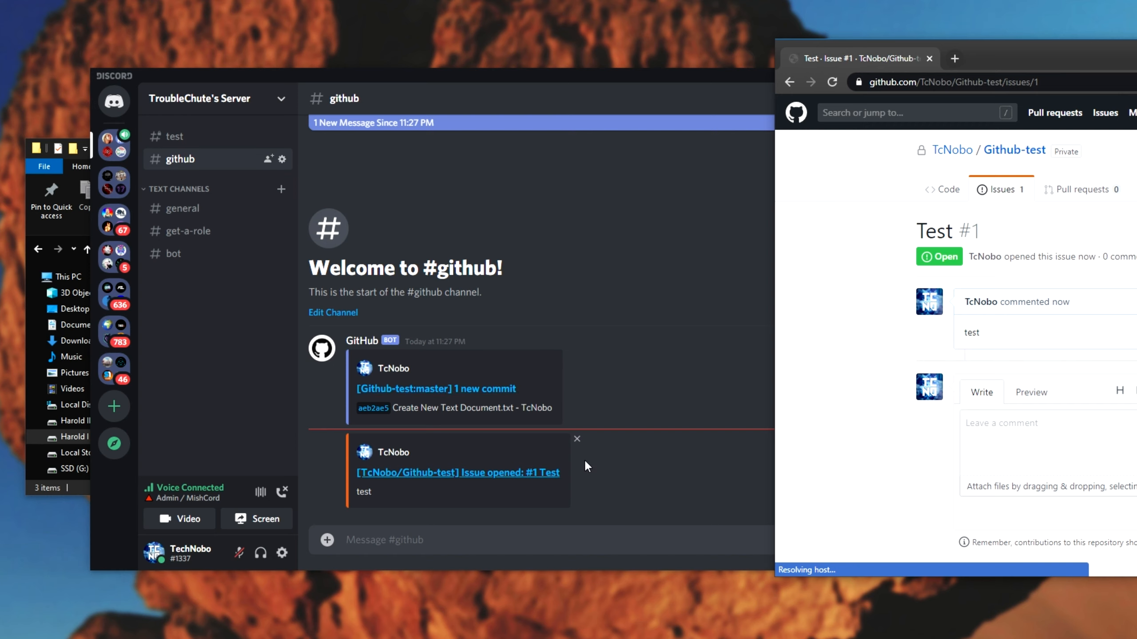
Write the comment 'Comment' on issue #1.
left_click(1044, 442)
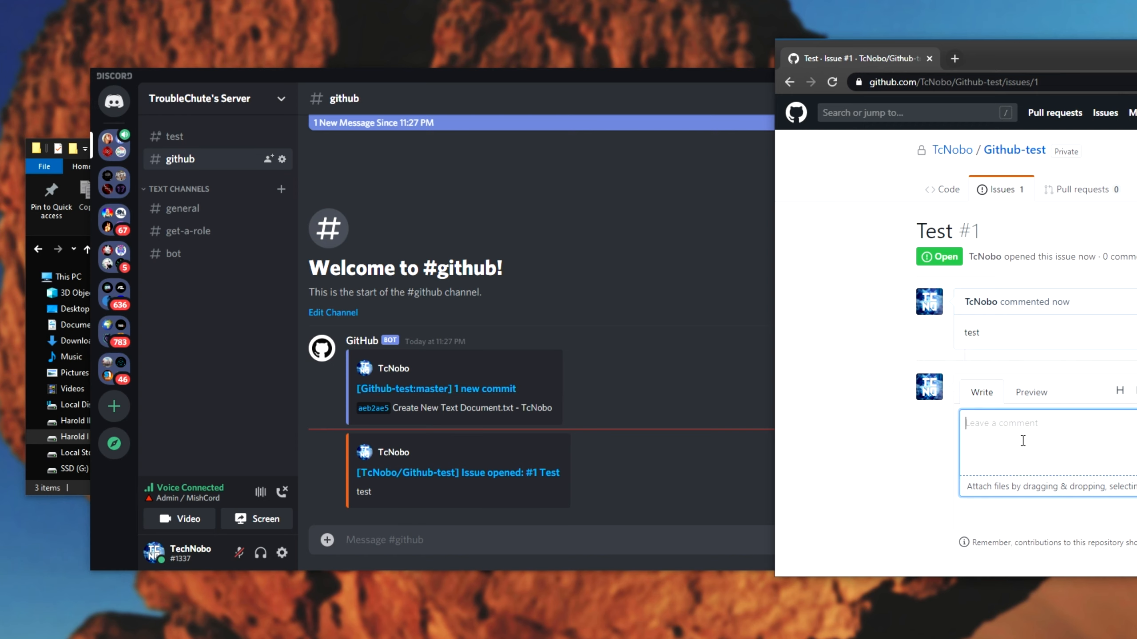
type("Comment")
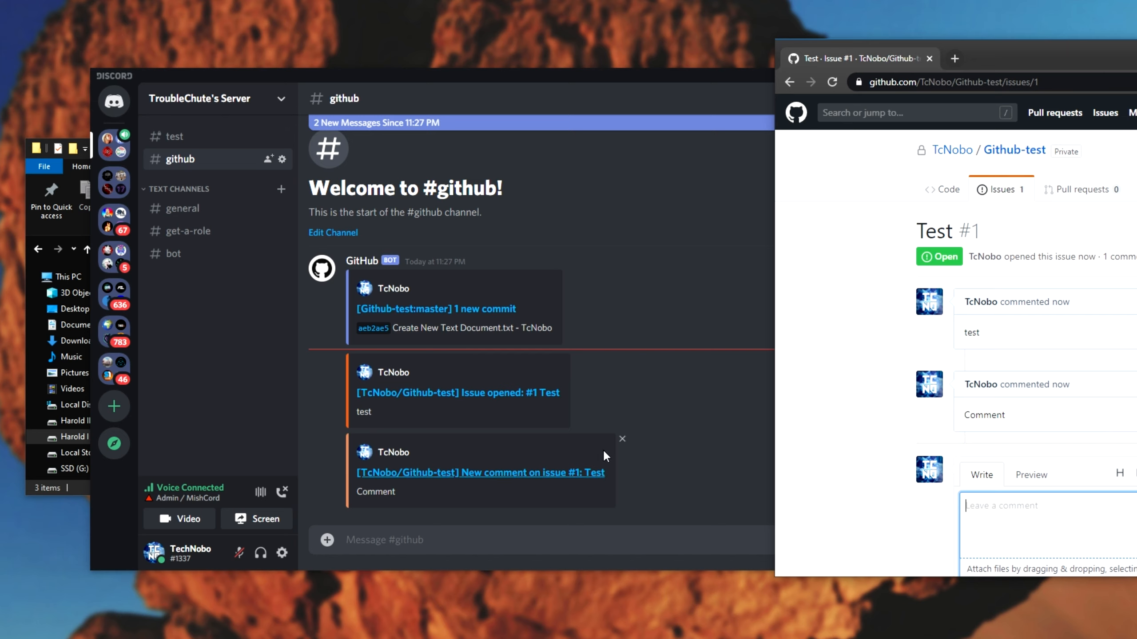
mouse_move(370, 468)
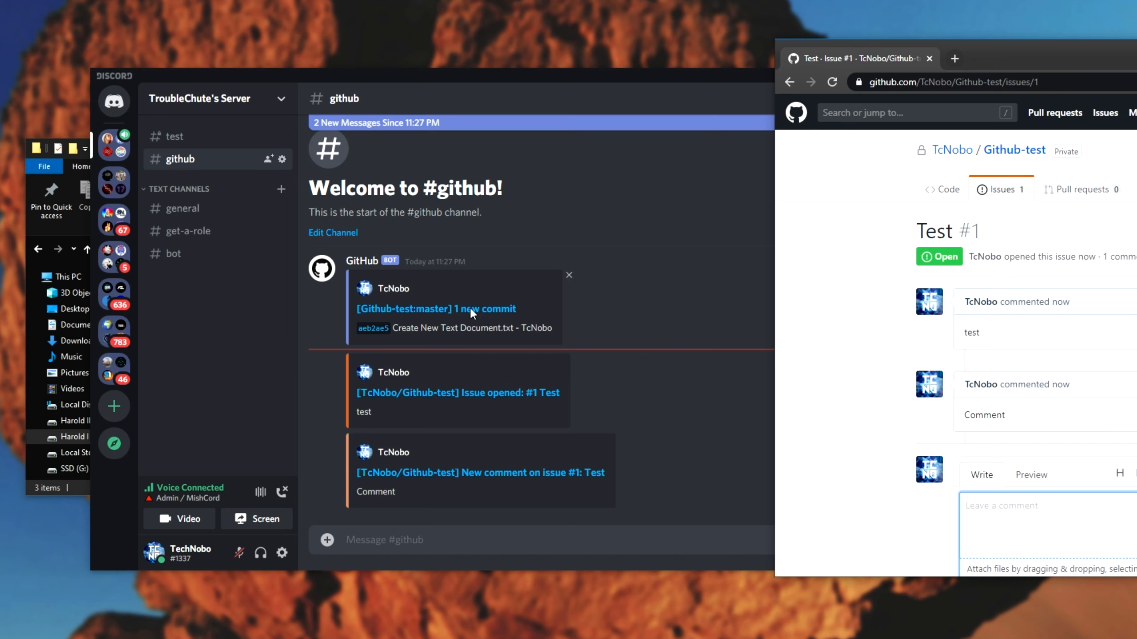
mouse_move(484, 439)
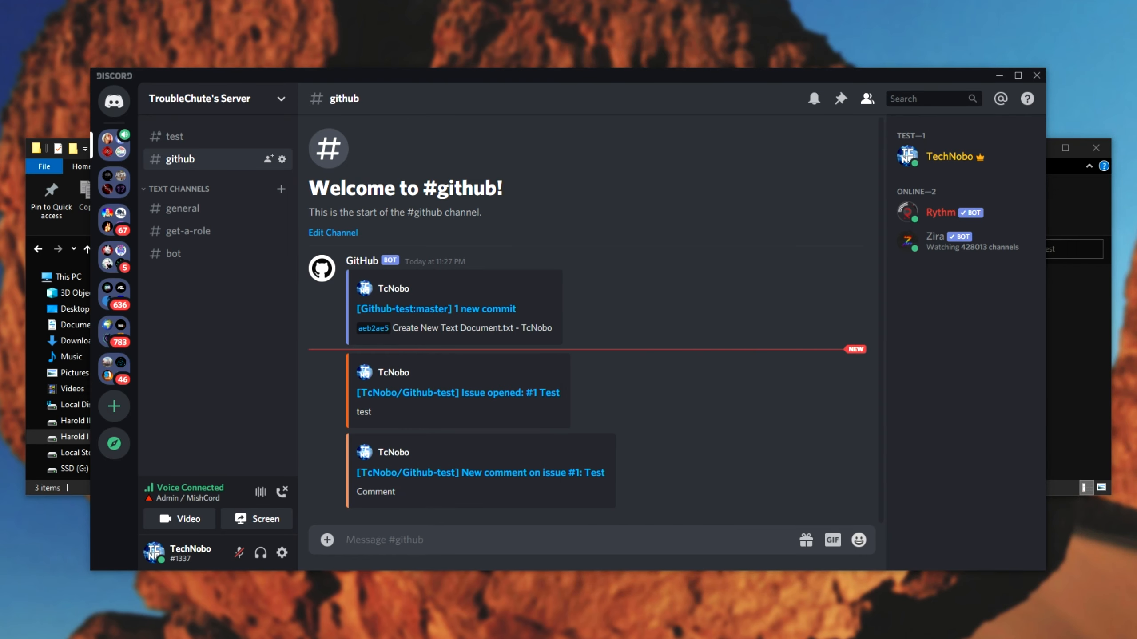
mouse_move(1053, 285)
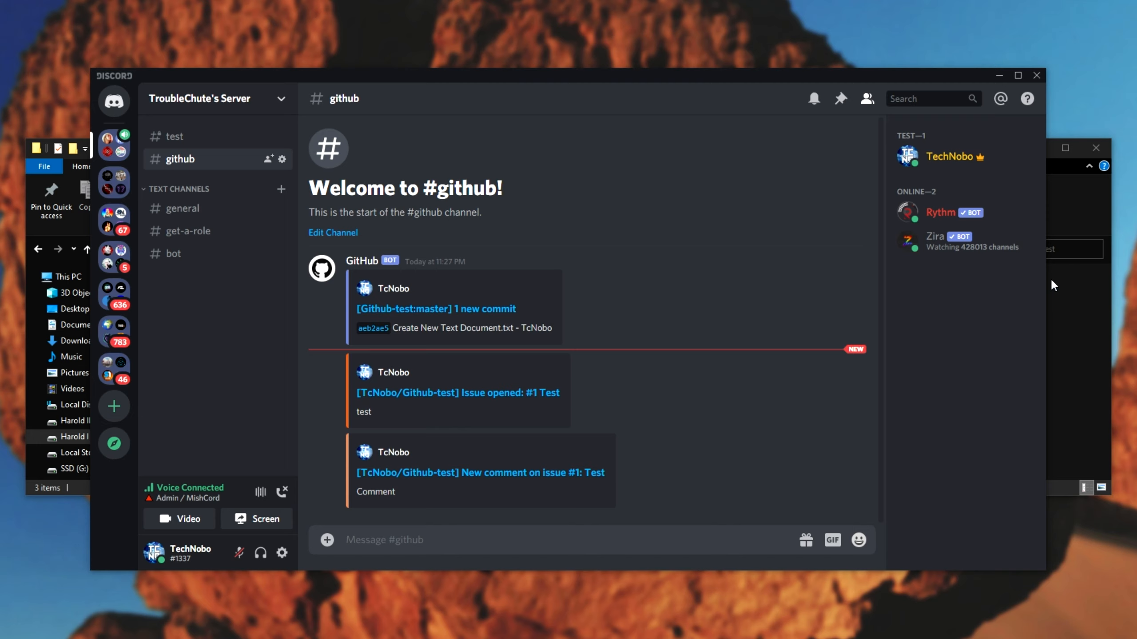
mouse_move(359, 346)
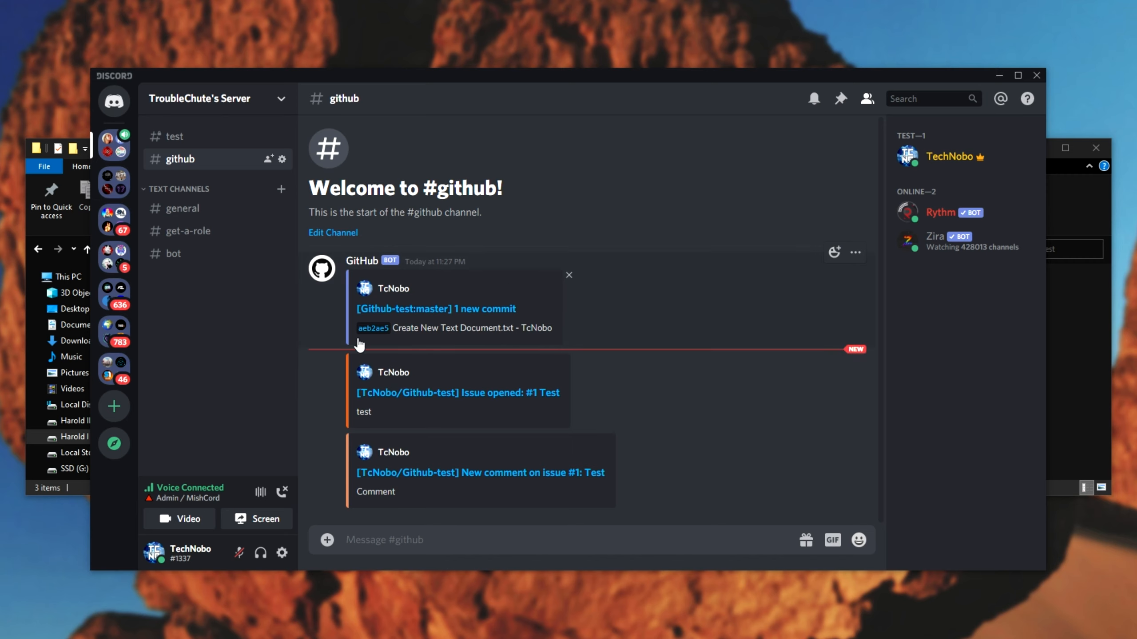
mouse_move(430, 314)
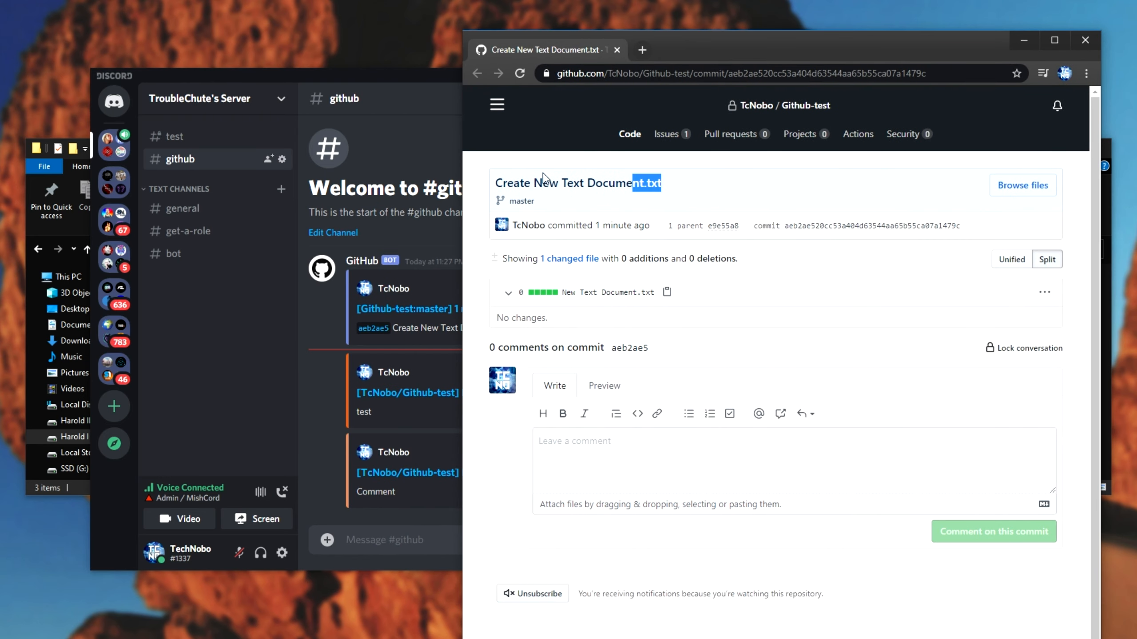
Close the browser window showing the commit.
left_click(436, 392)
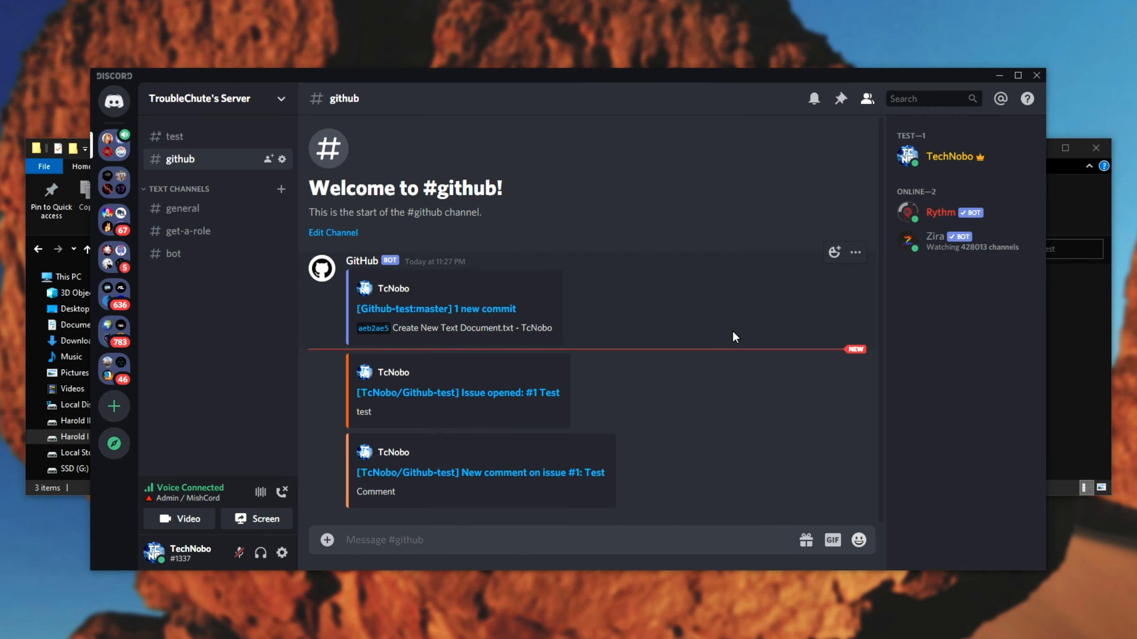
mouse_move(980, 117)
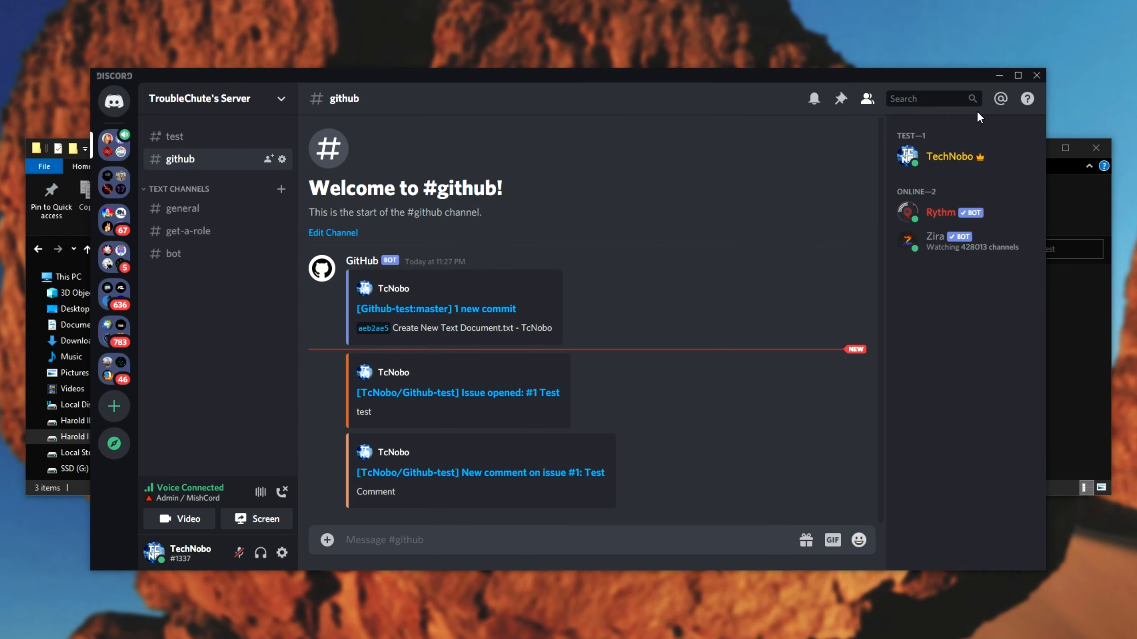
mouse_move(999, 76)
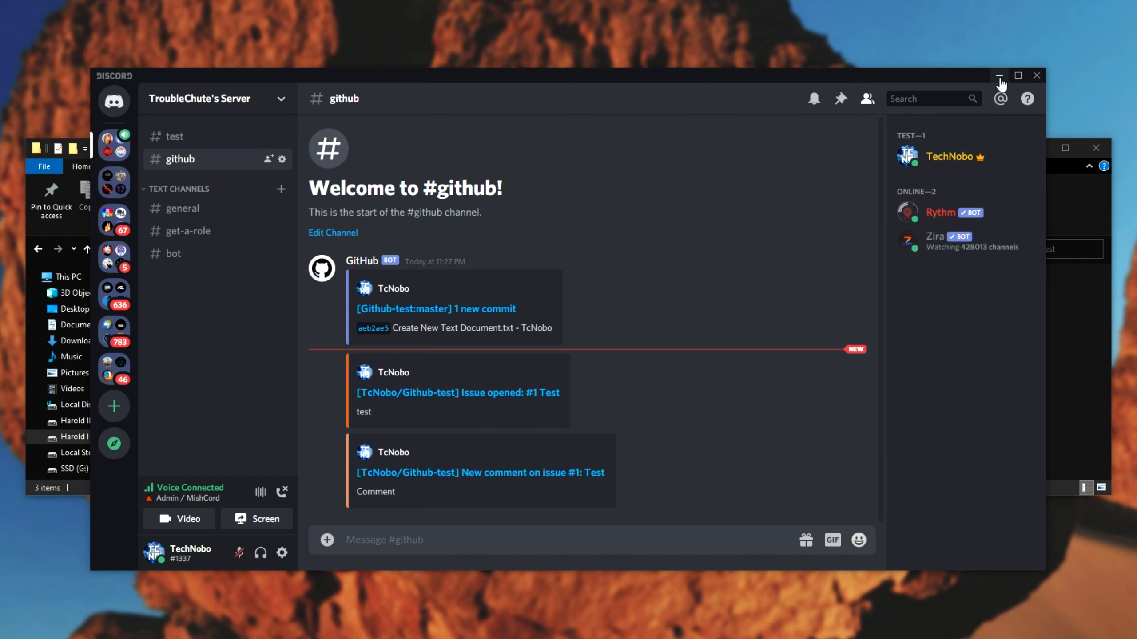